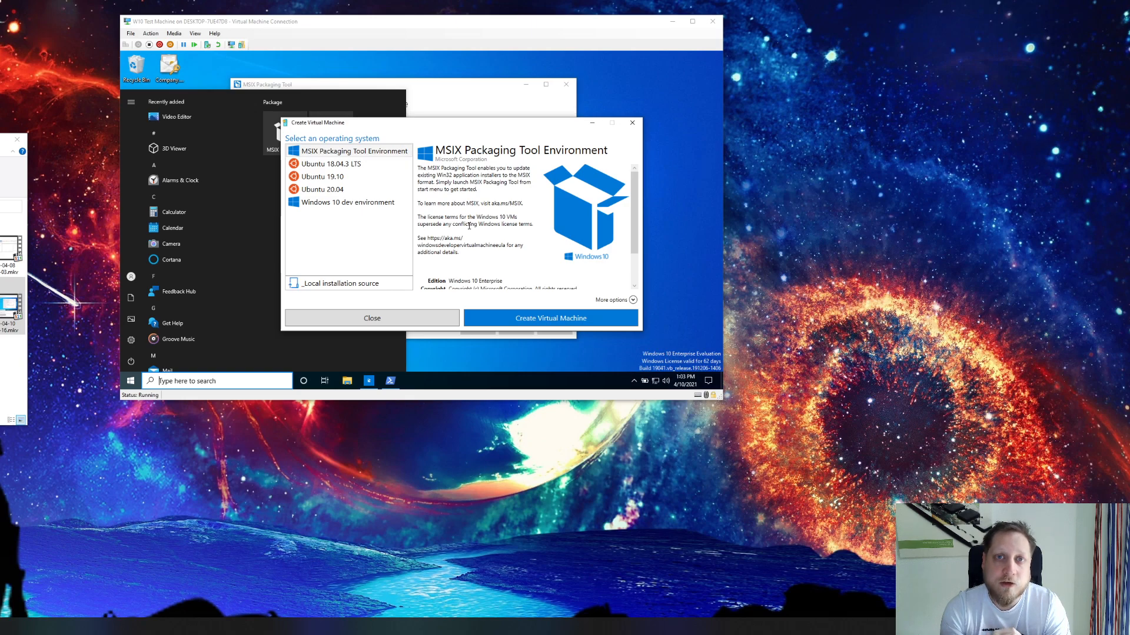
mouse_move(502, 352)
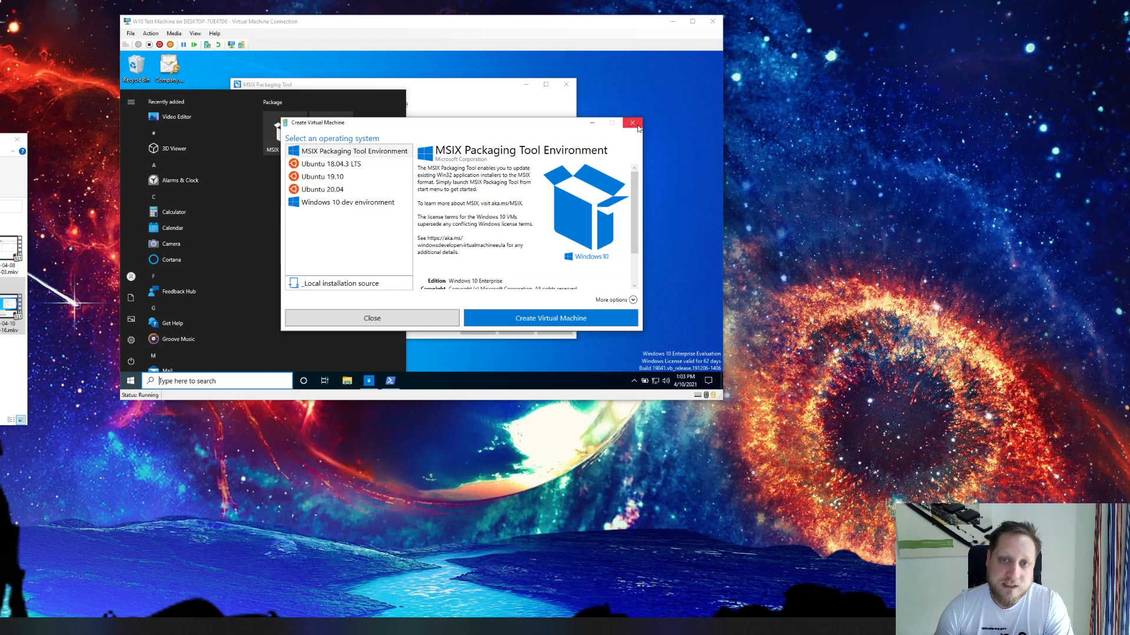
mouse_move(633, 122)
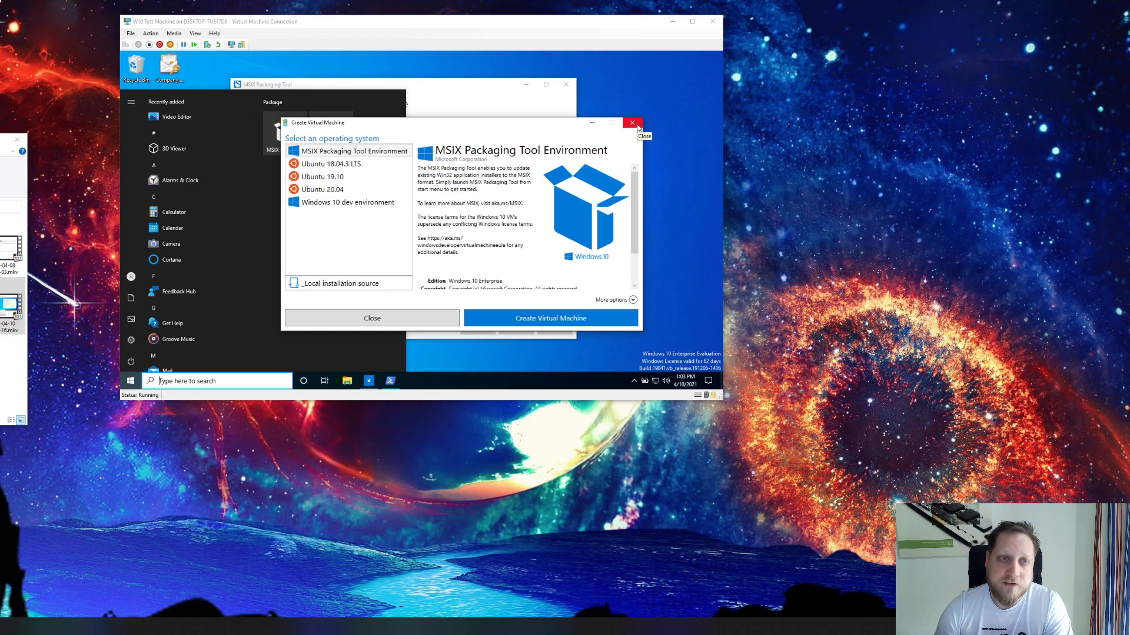
Dismiss the Create Virtual Machine dialog to return to the Prepare computer step.
click(633, 122)
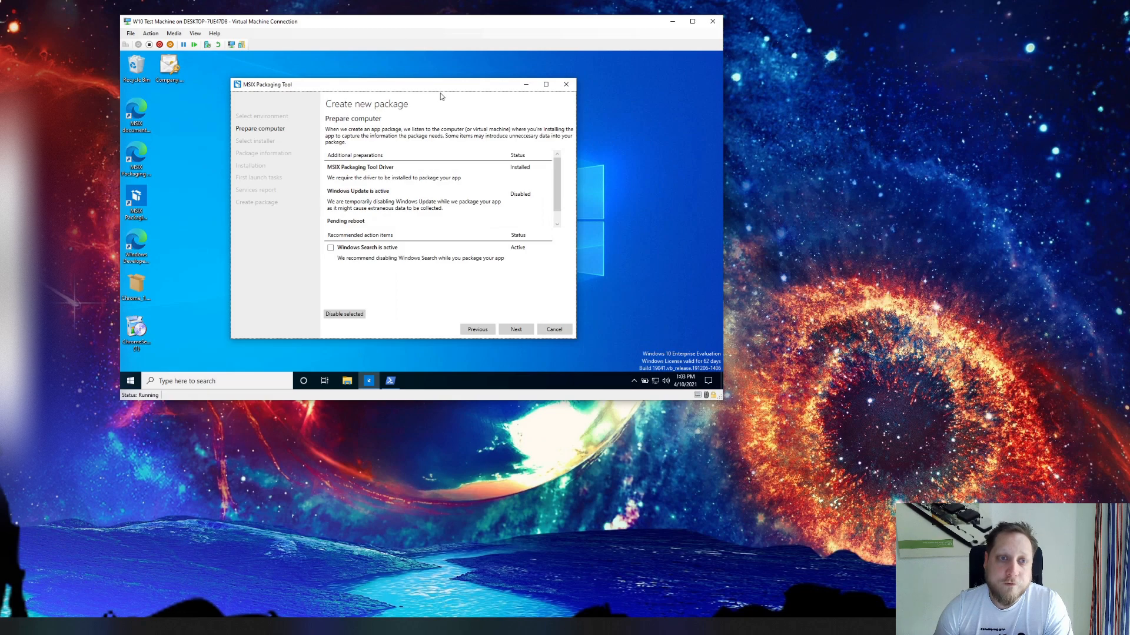
mouse_move(241, 97)
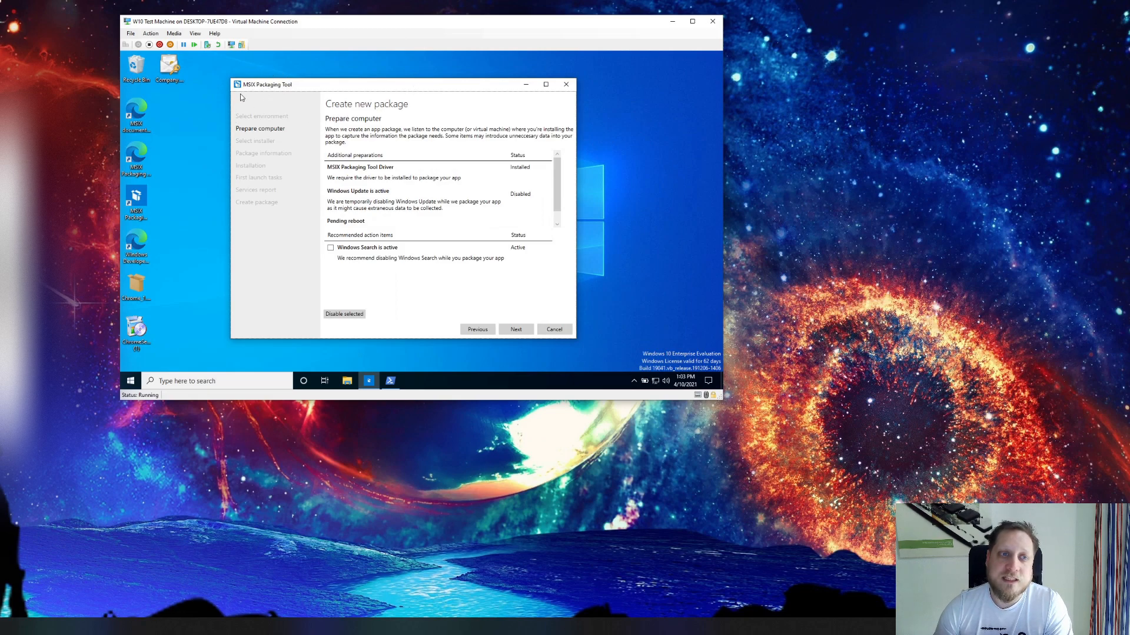
mouse_move(363, 143)
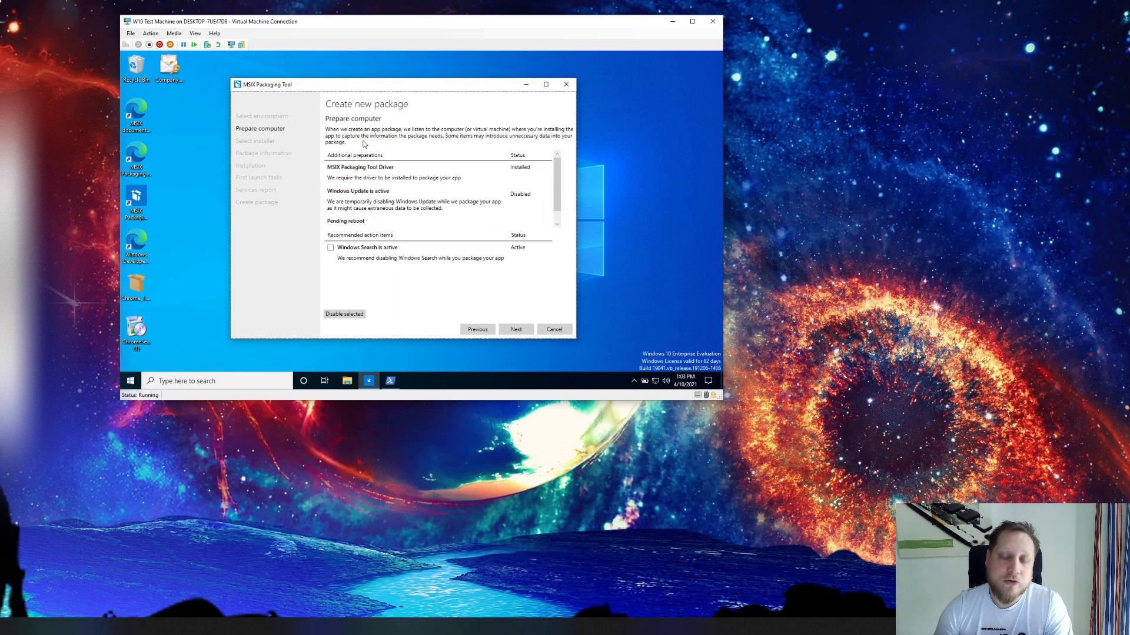
mouse_move(441, 176)
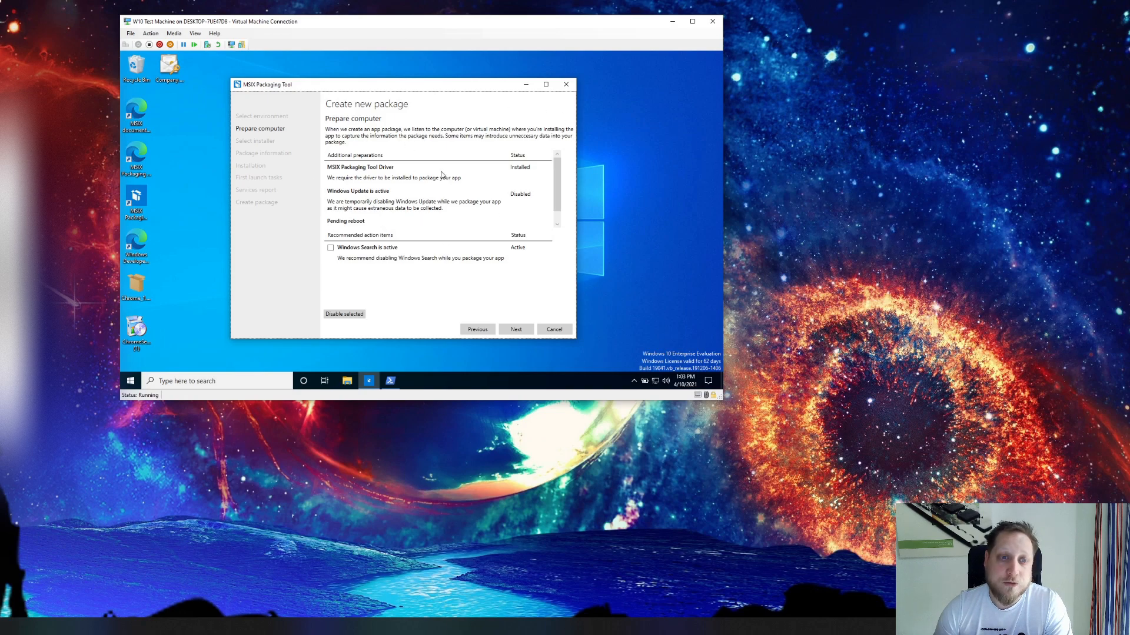
mouse_move(436, 170)
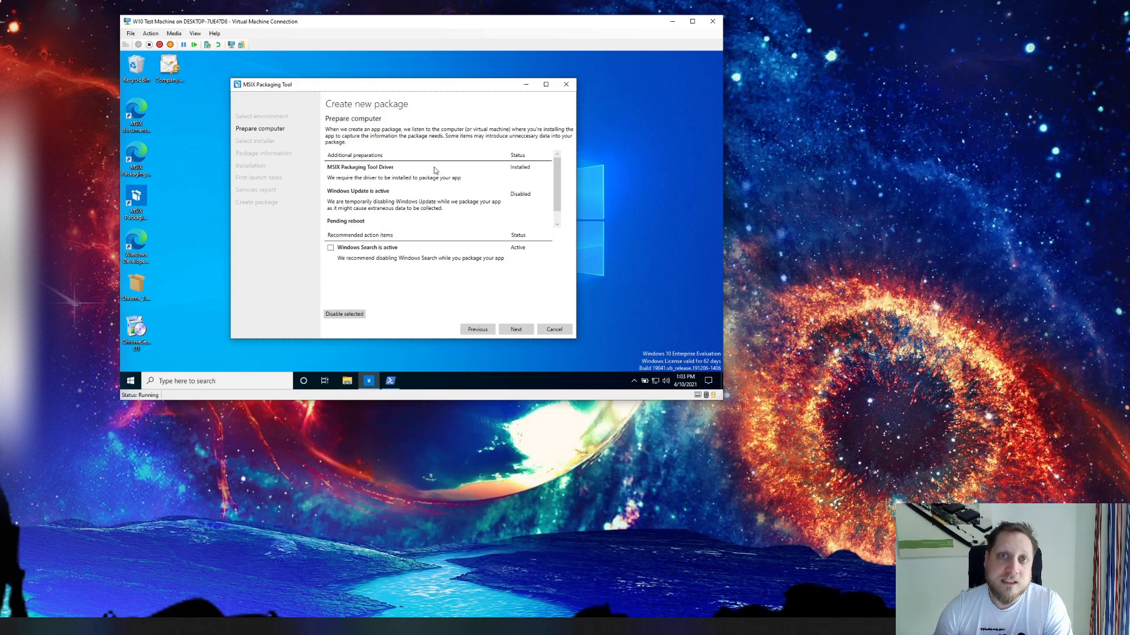
mouse_move(412, 207)
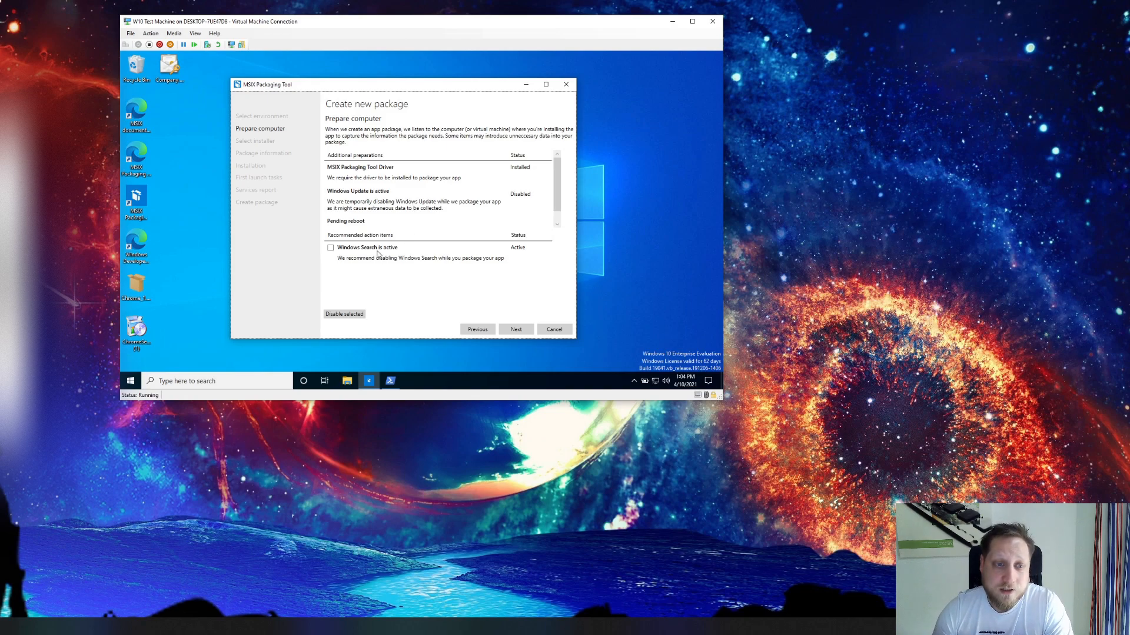
mouse_move(322, 136)
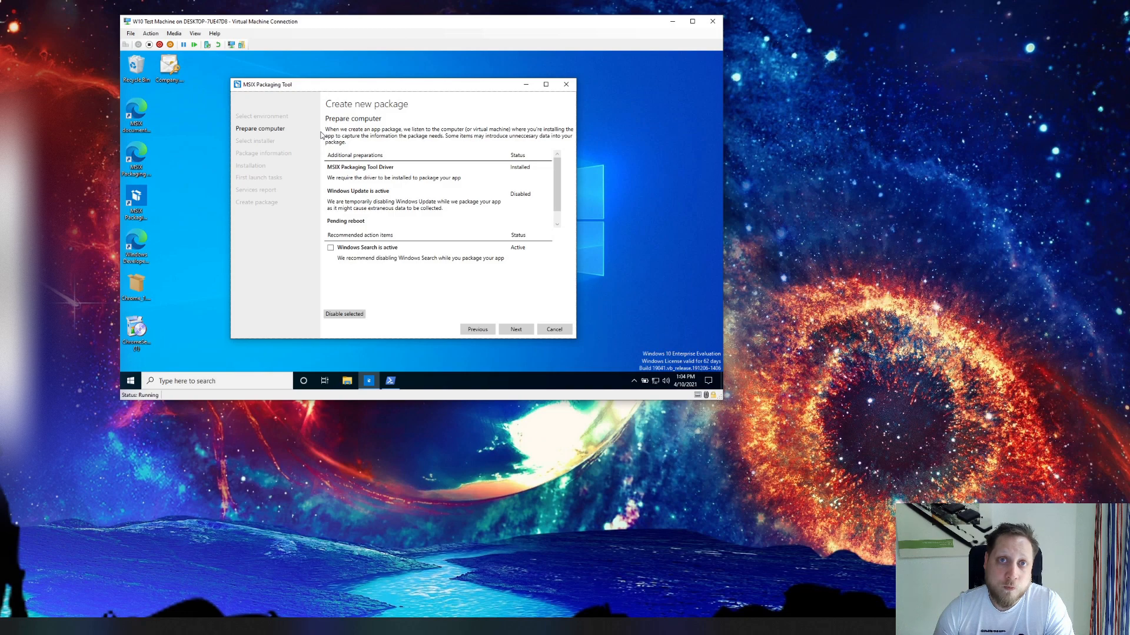
mouse_move(433, 162)
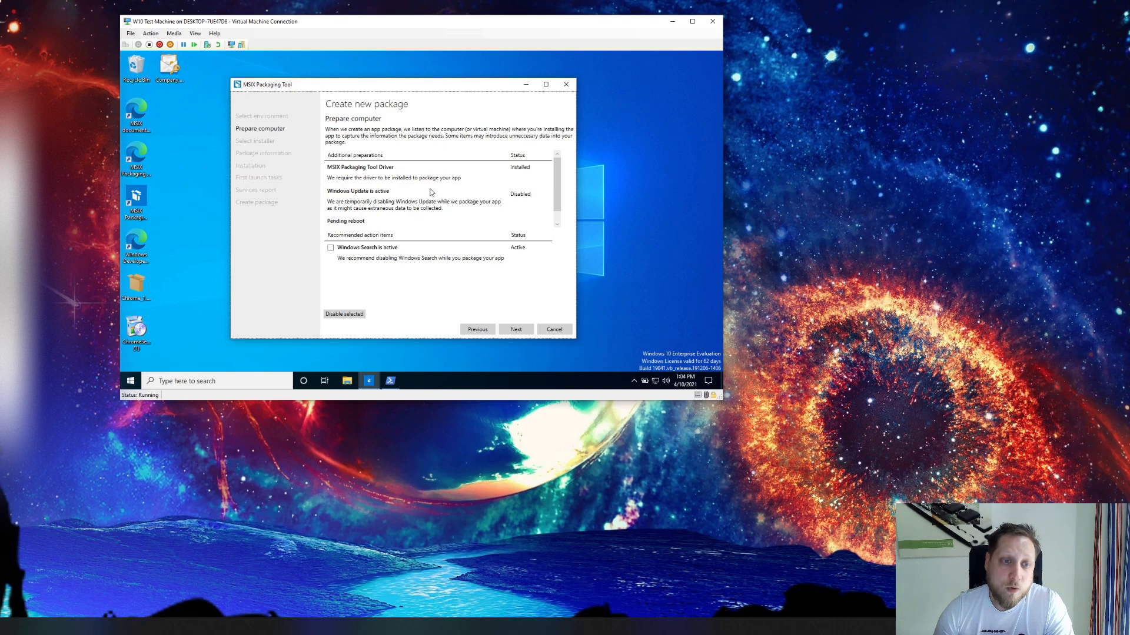
mouse_move(495, 181)
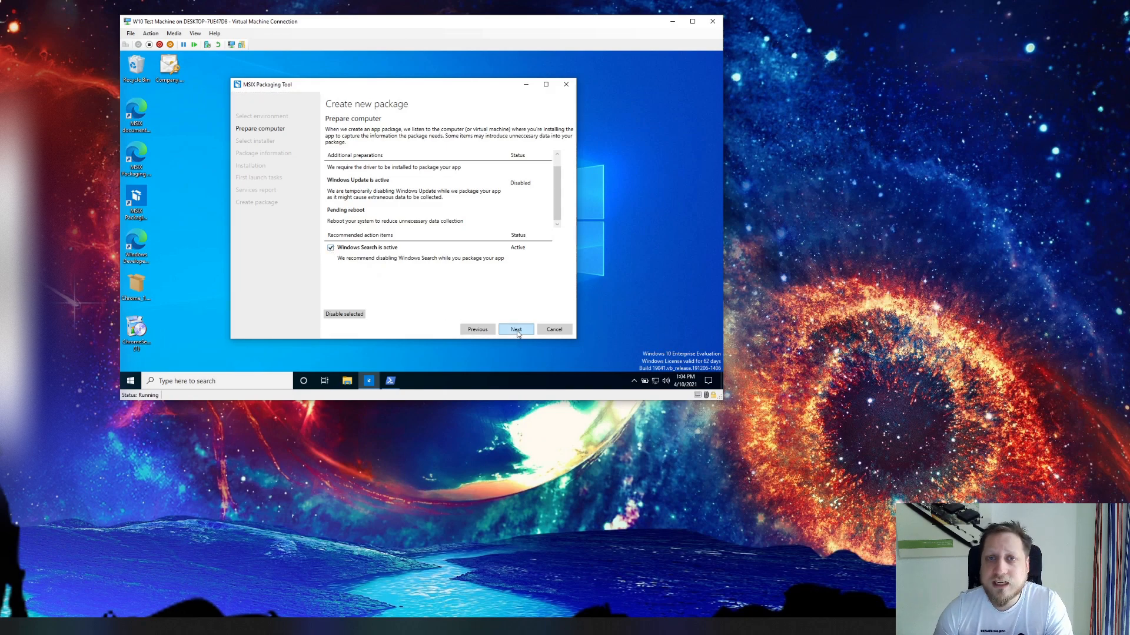
Choose ChromeSetup (1).exe as the installer and sign with the Company.MSIX.pfx certificate.
click(515, 330)
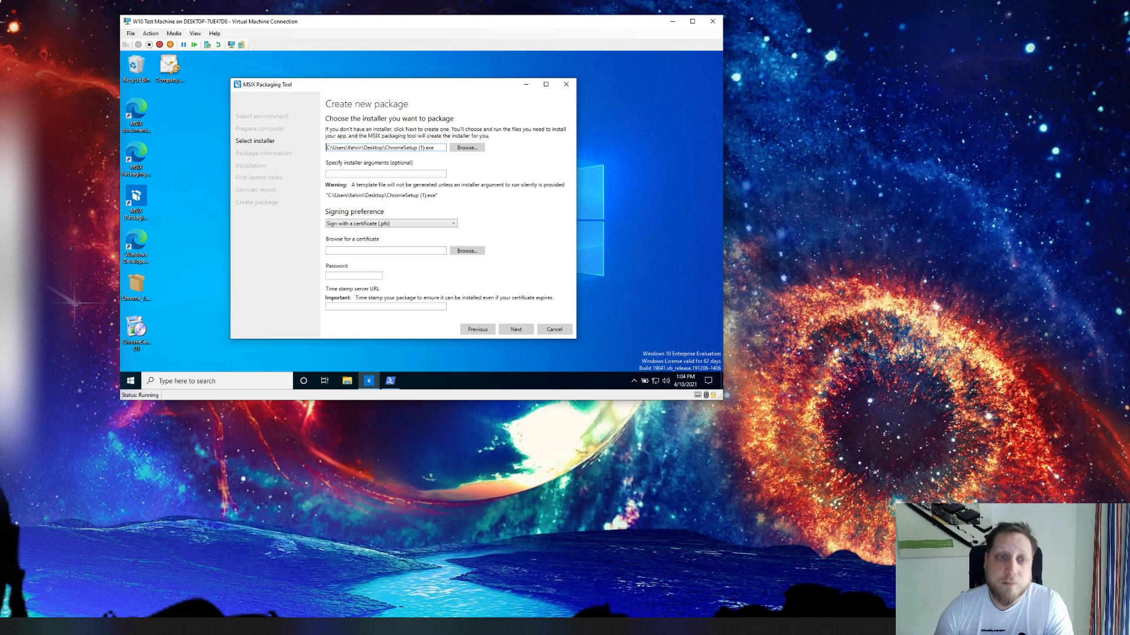
mouse_move(396, 134)
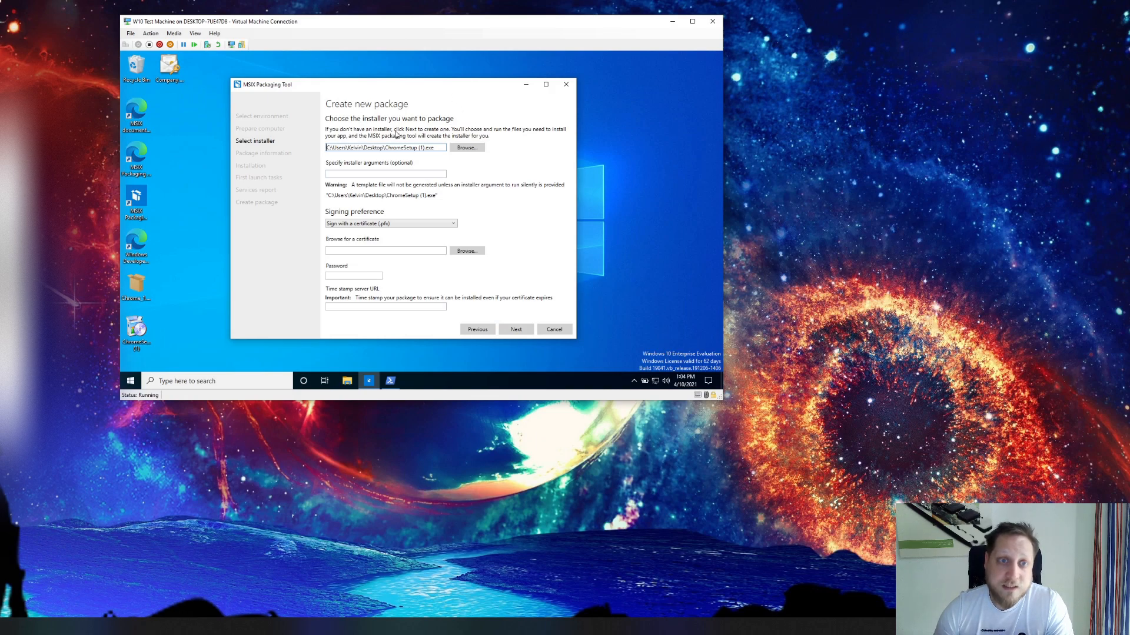
mouse_move(395, 158)
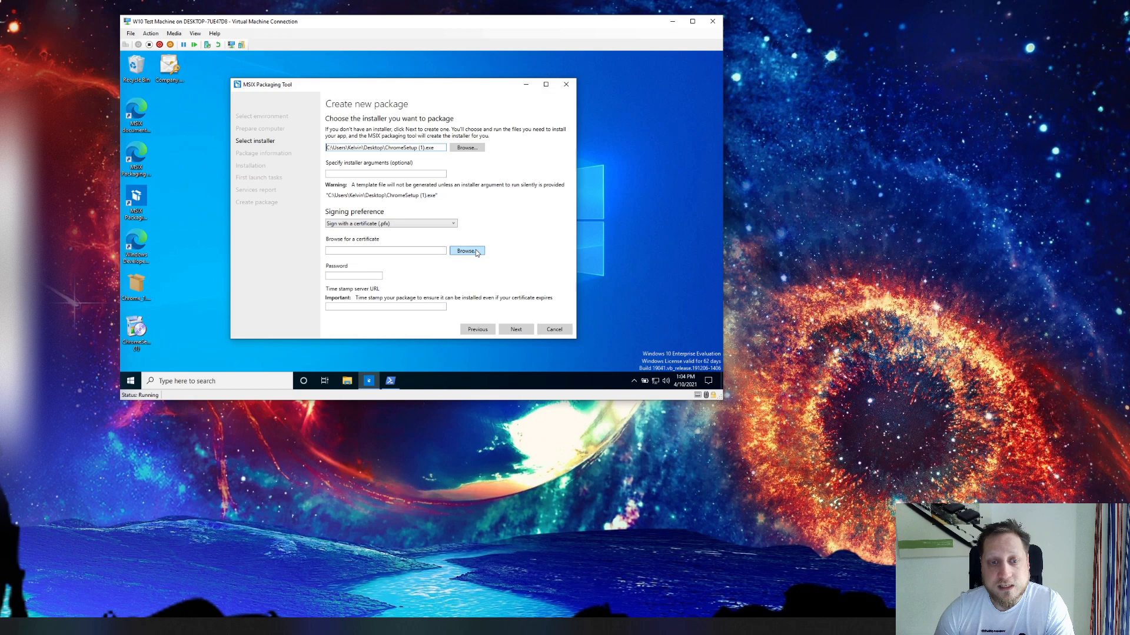
click(466, 250)
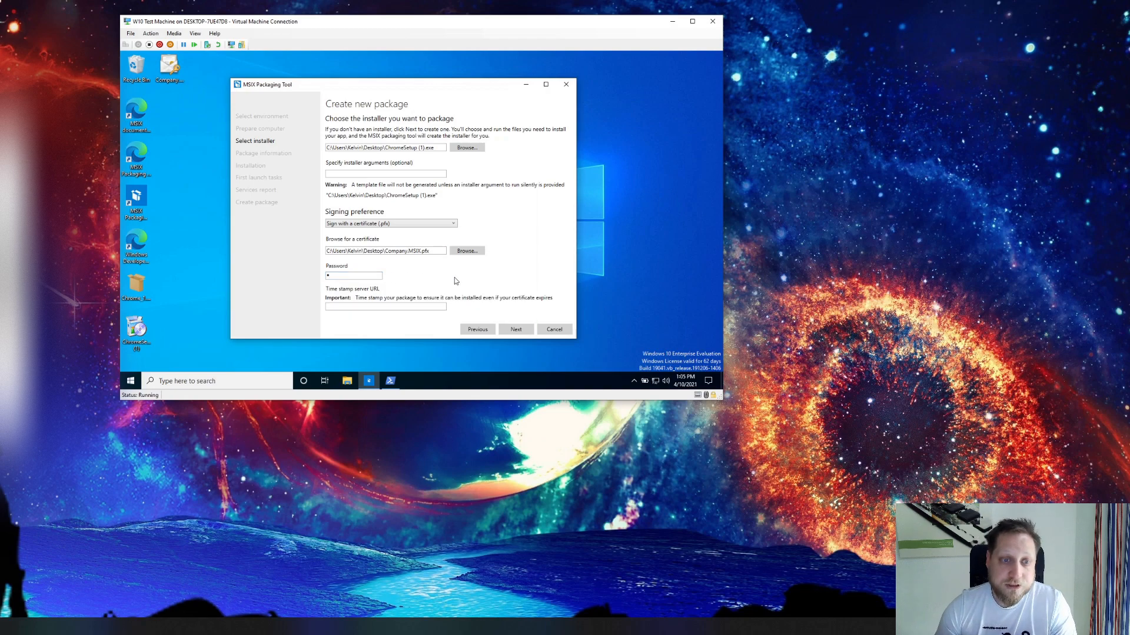
Enter package name chrome, display names Chrome, description Packages, and toggle MSIX Core support.
click(516, 330)
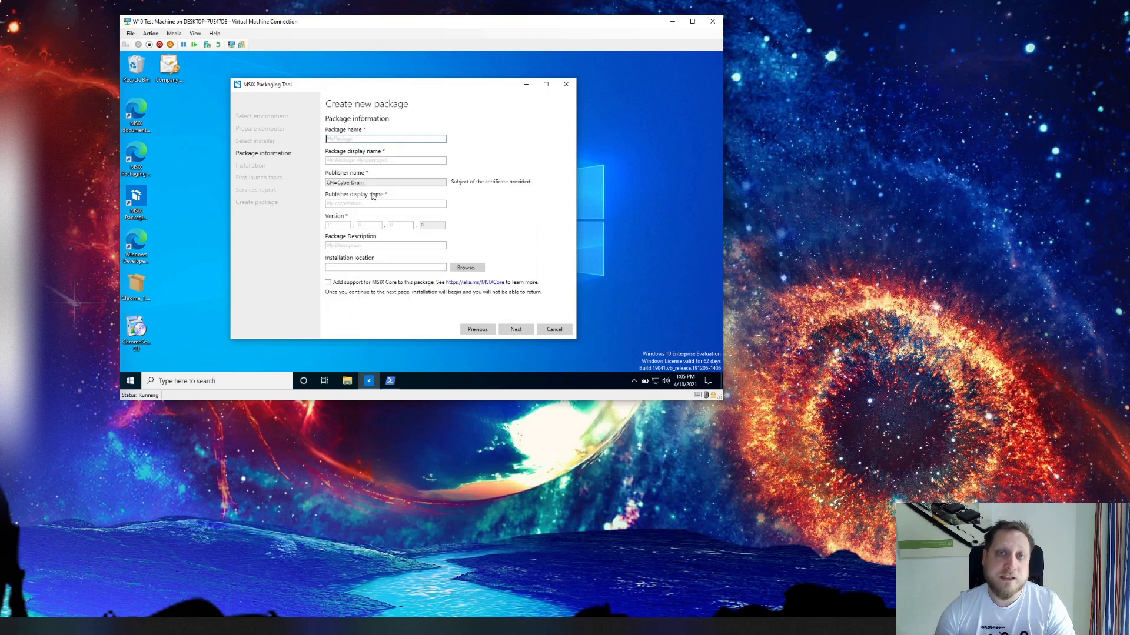
text(chrome)
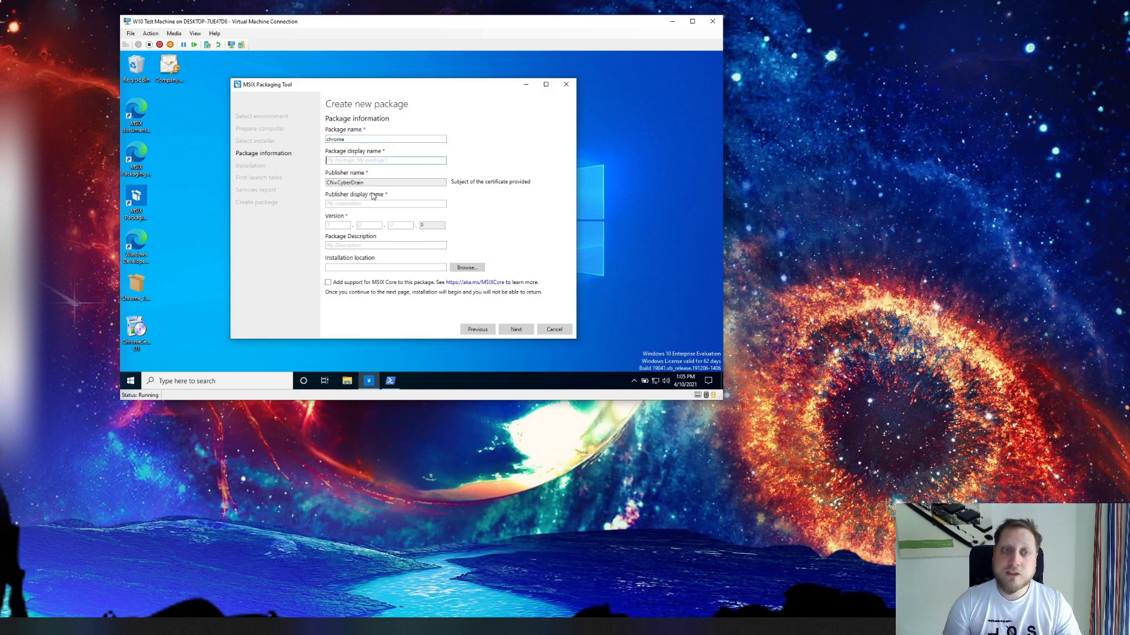
text(CH)
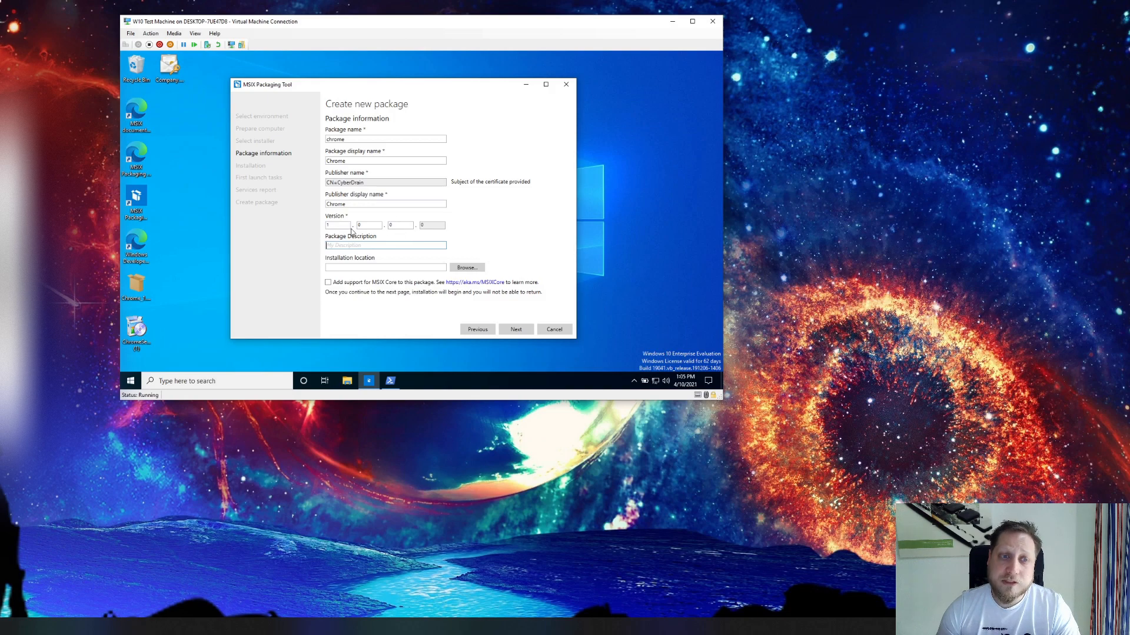
mouse_move(312, 250)
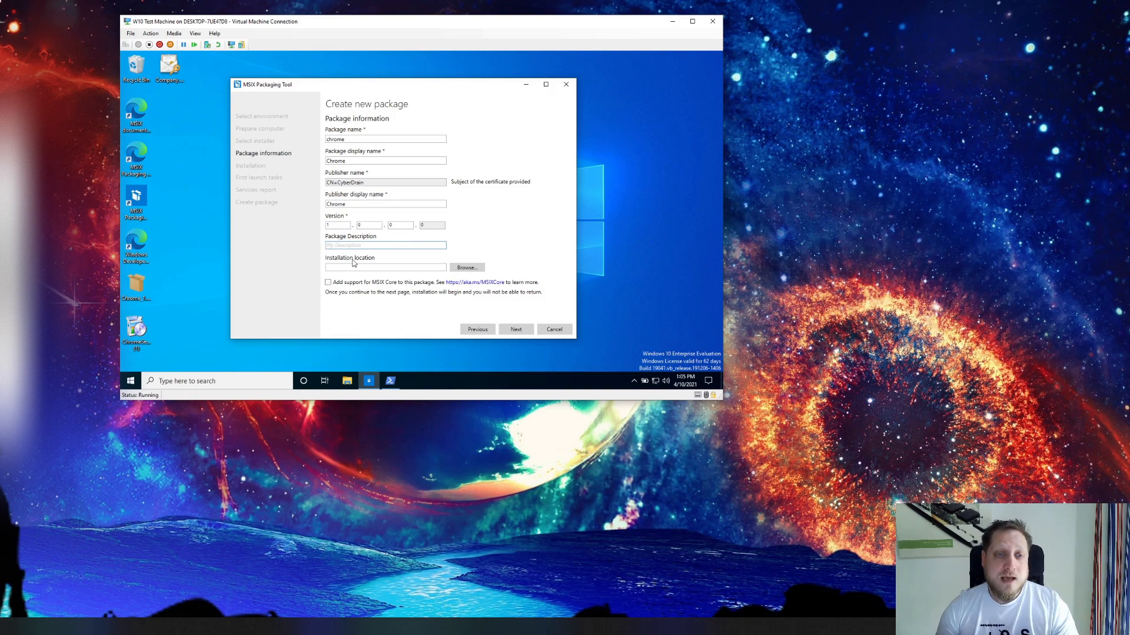
text(Packages)
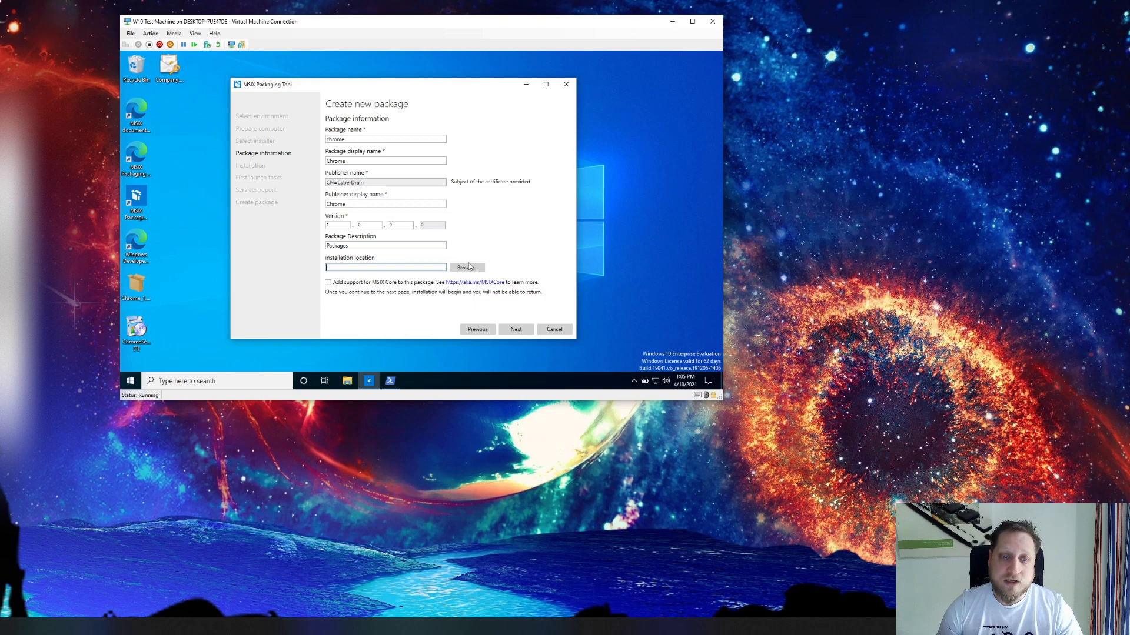
mouse_move(349, 293)
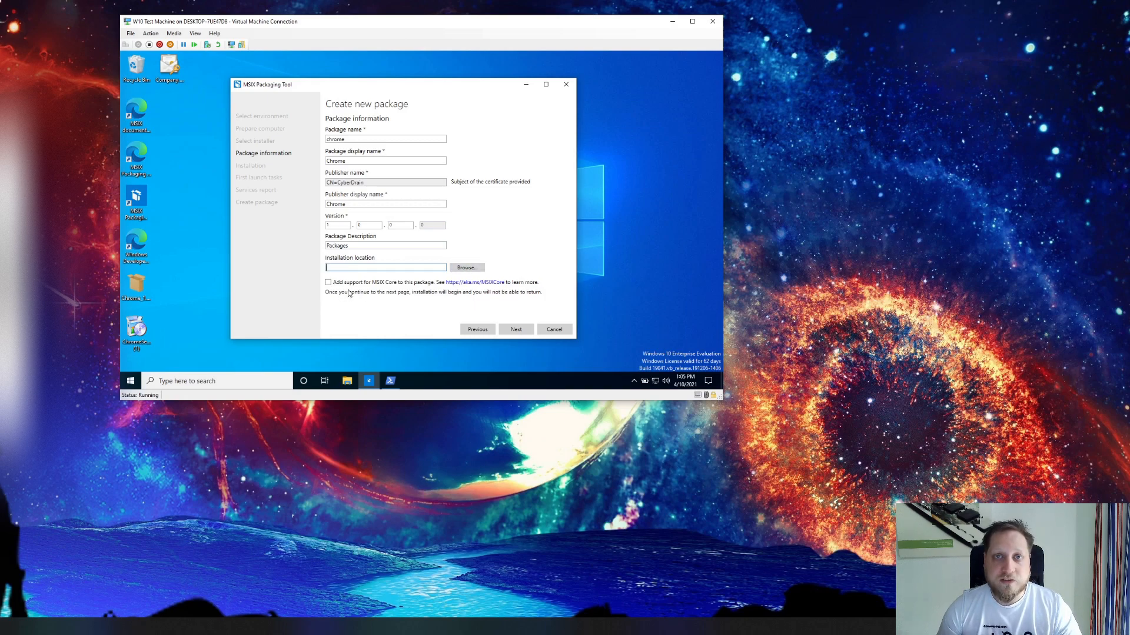
mouse_move(366, 323)
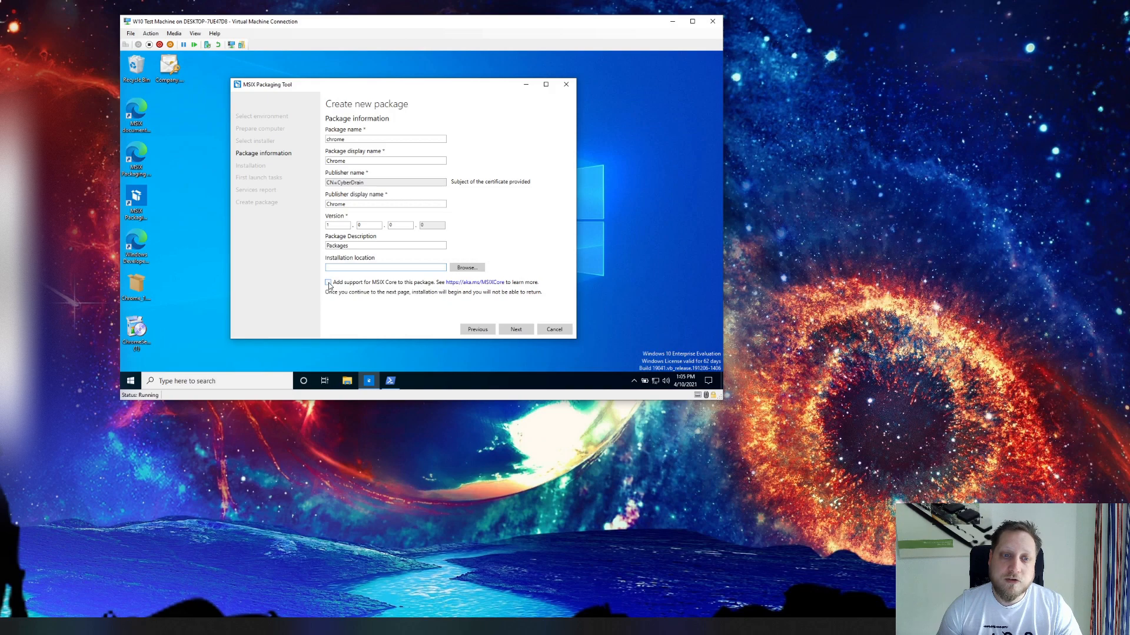
click(328, 281)
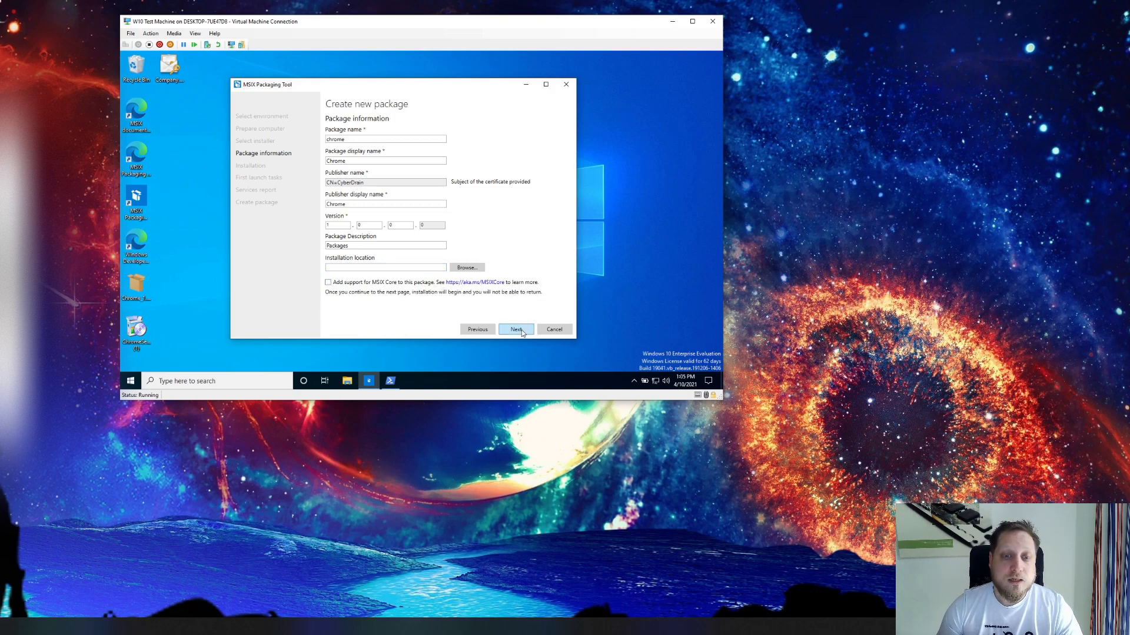
Start the captured Chrome installer and let it run to completion.
click(515, 330)
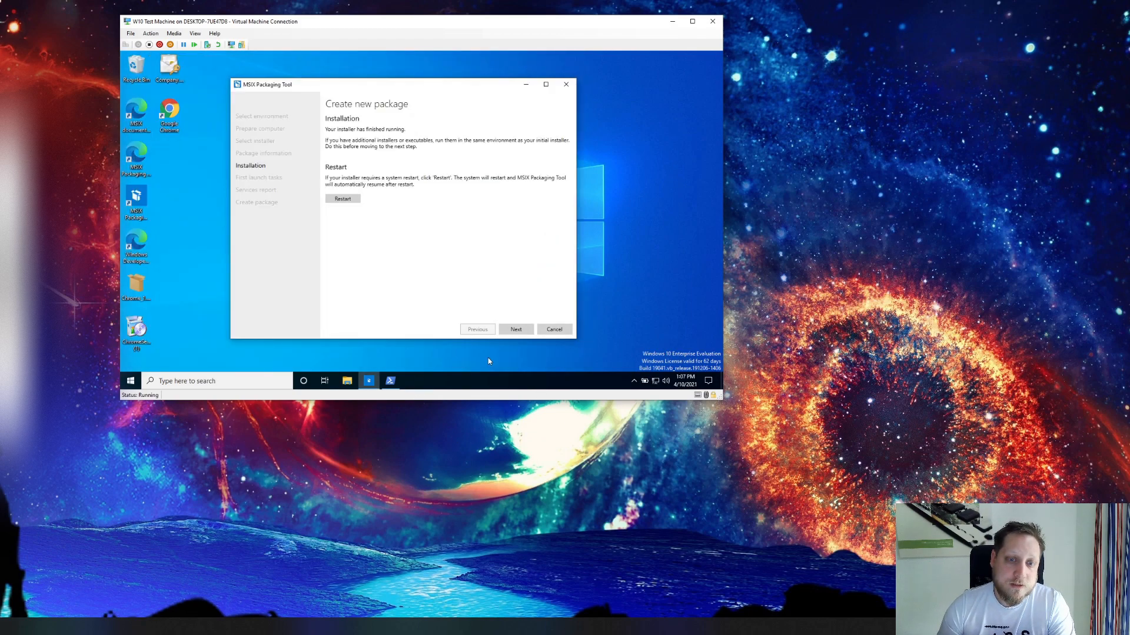
Select chrome.exe as the first-launch entry point and continue to the 'Are you done?' prompt.
click(515, 329)
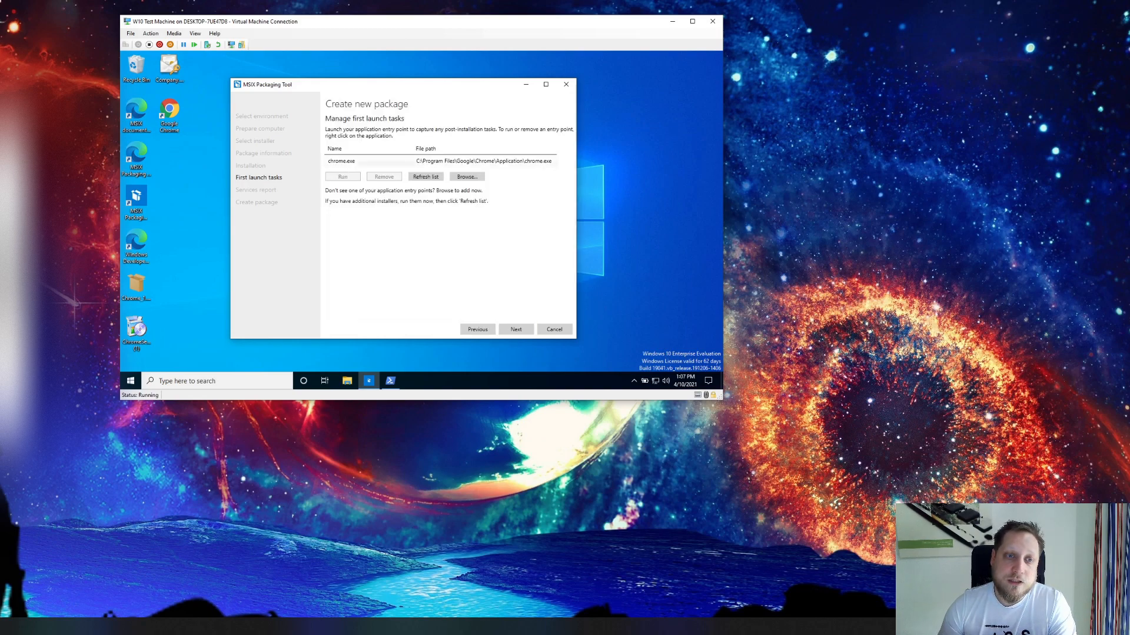
click(341, 160)
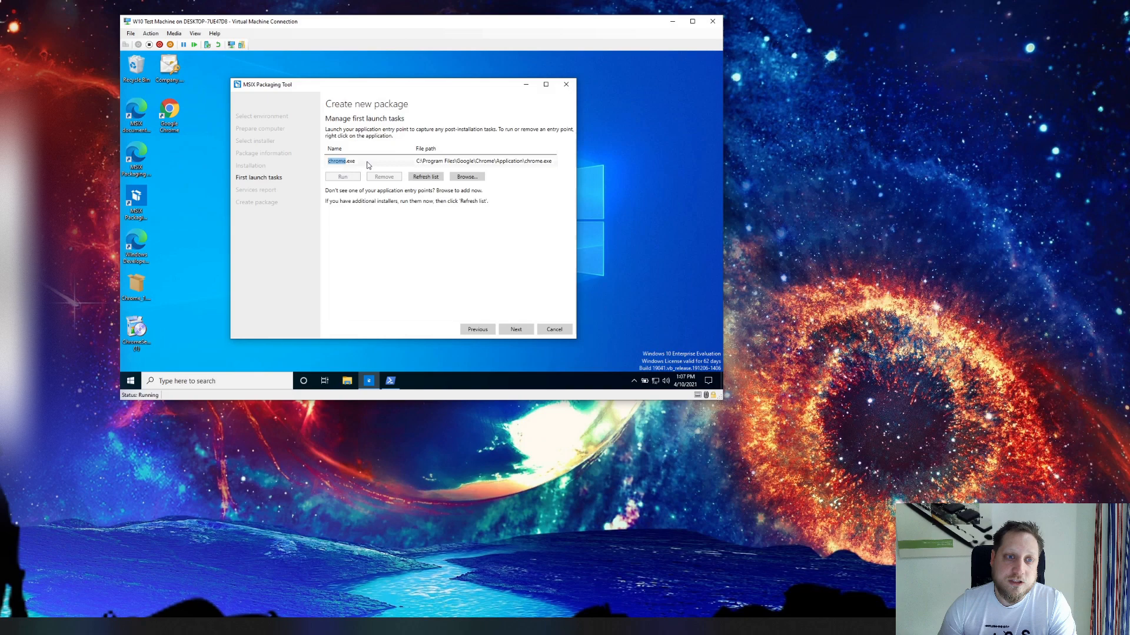
click(343, 177)
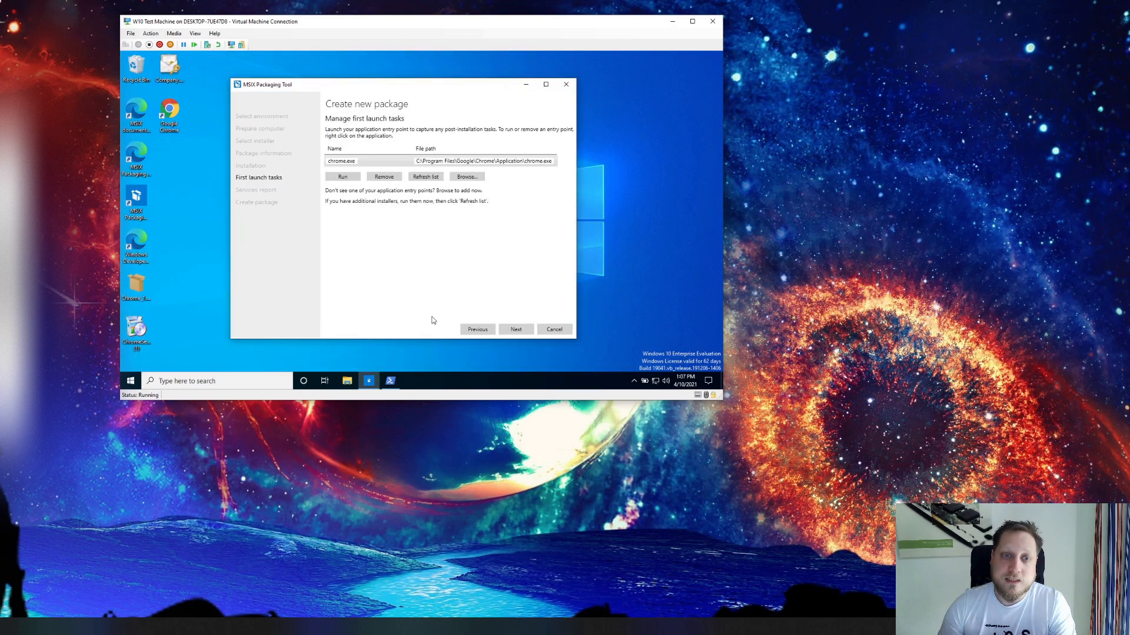
mouse_move(513, 321)
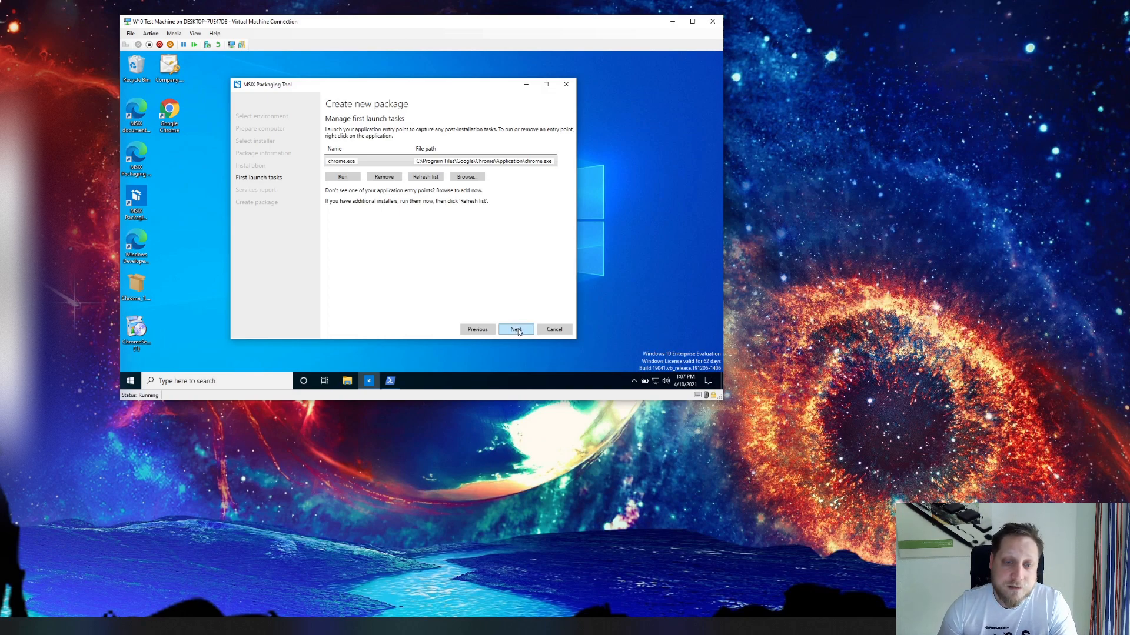
click(515, 329)
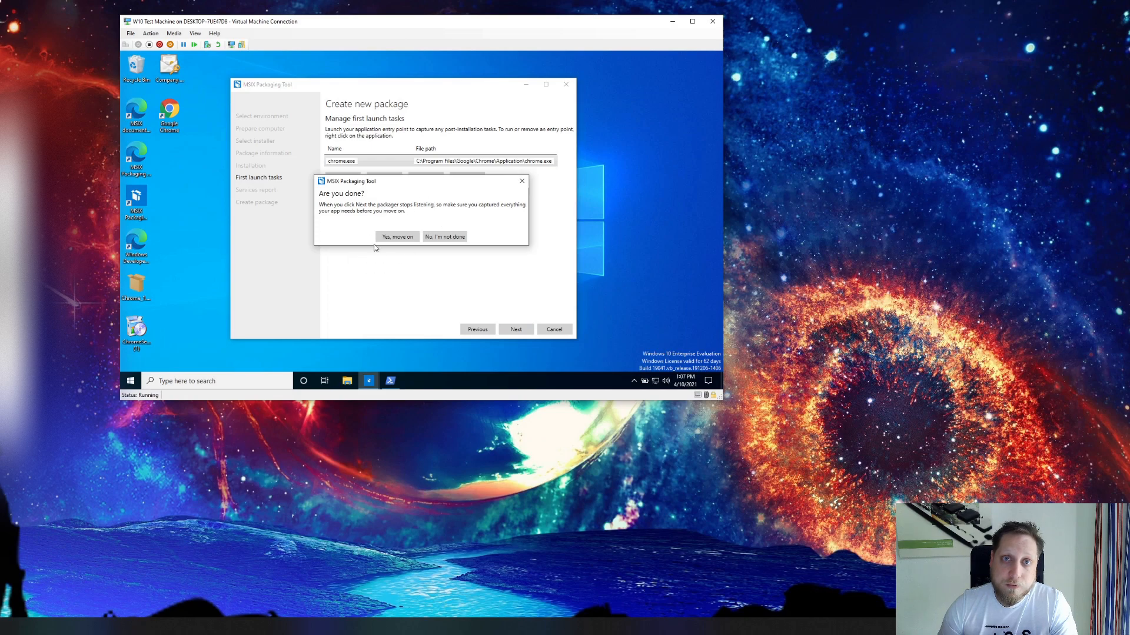
Confirm capture is done and mark GoogleChromeElevationService and BITS for exclusion.
click(395, 237)
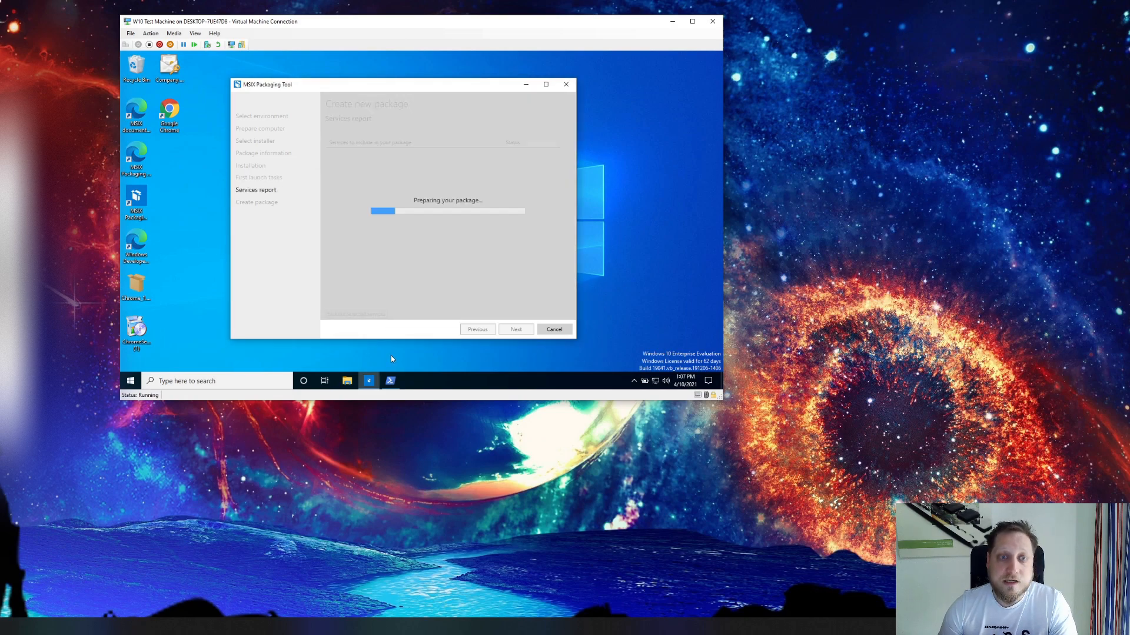
mouse_move(403, 136)
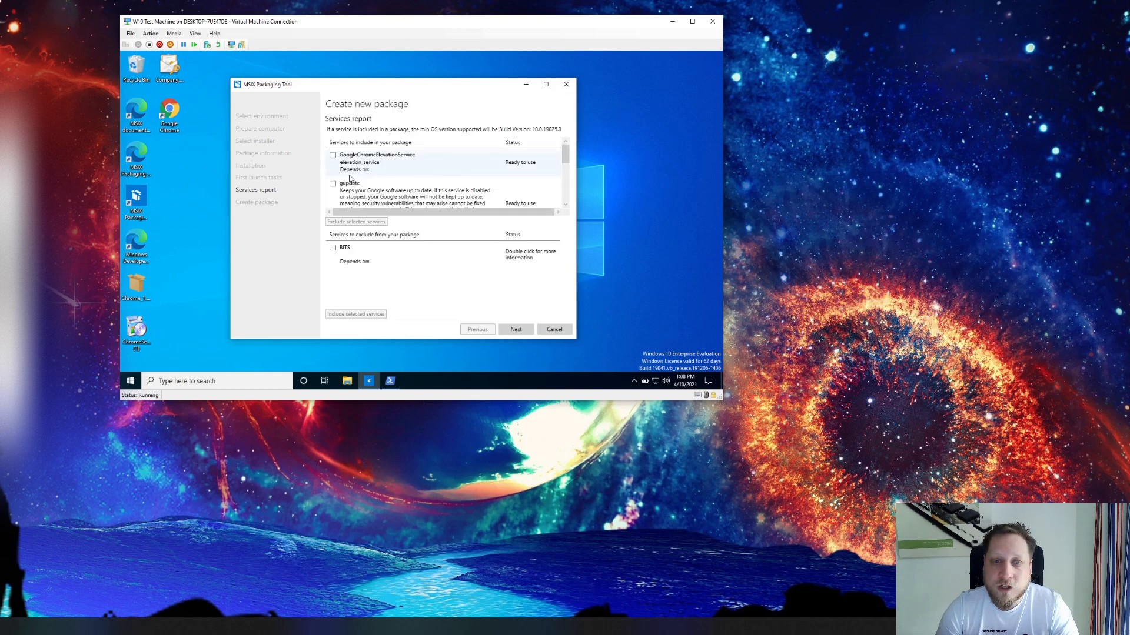
mouse_move(351, 178)
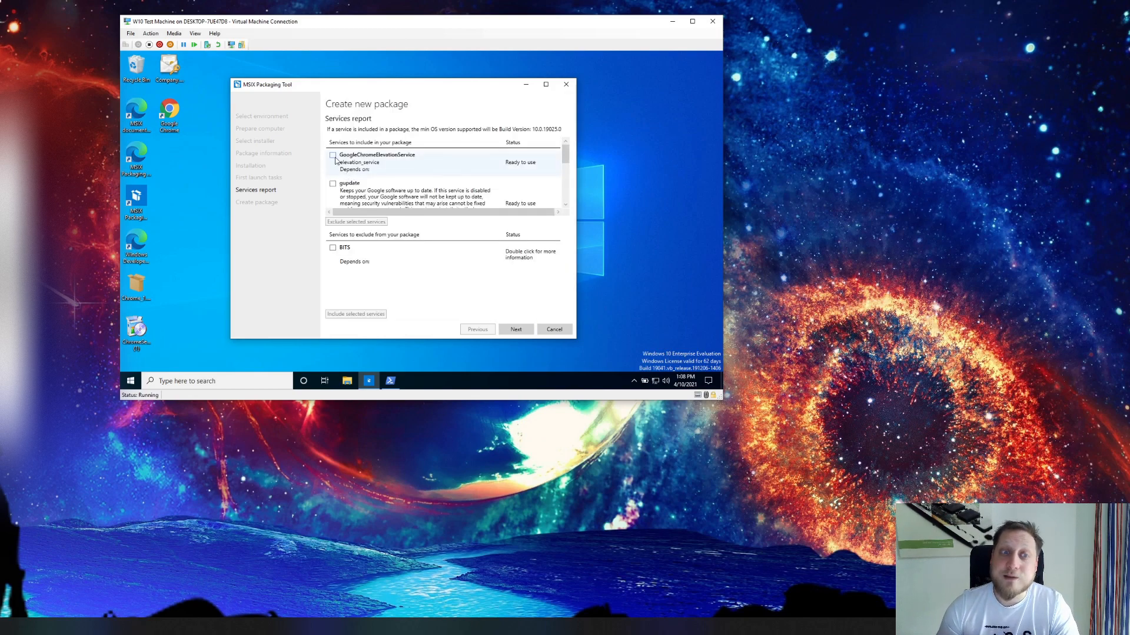
click(332, 185)
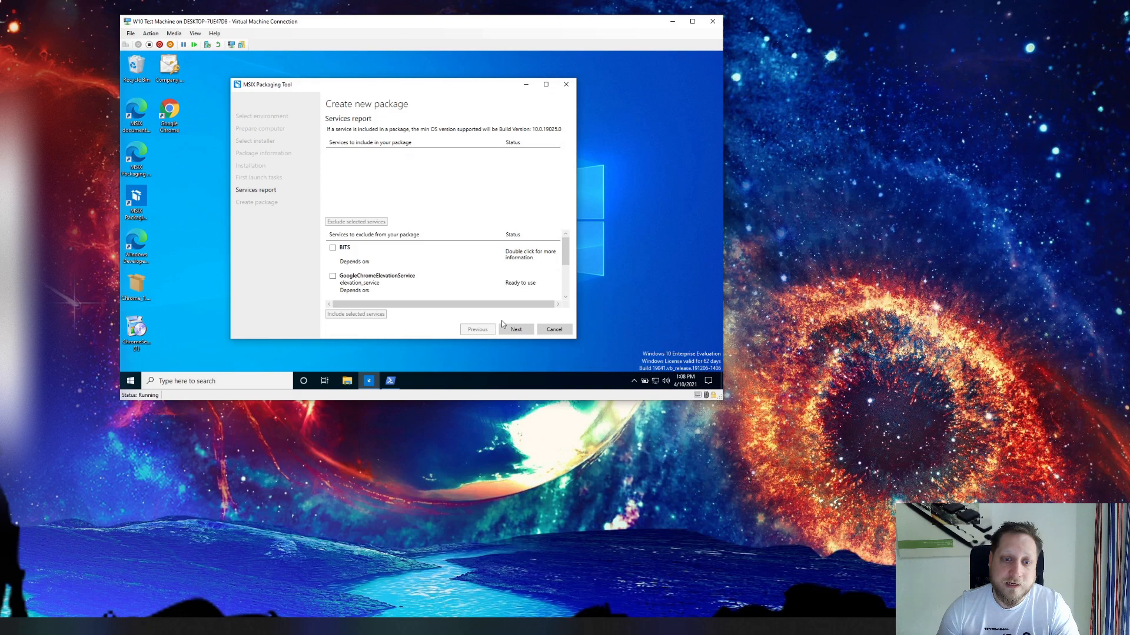
Review the package's services report, capabilities, virtual registry root and package files in the editor.
click(516, 330)
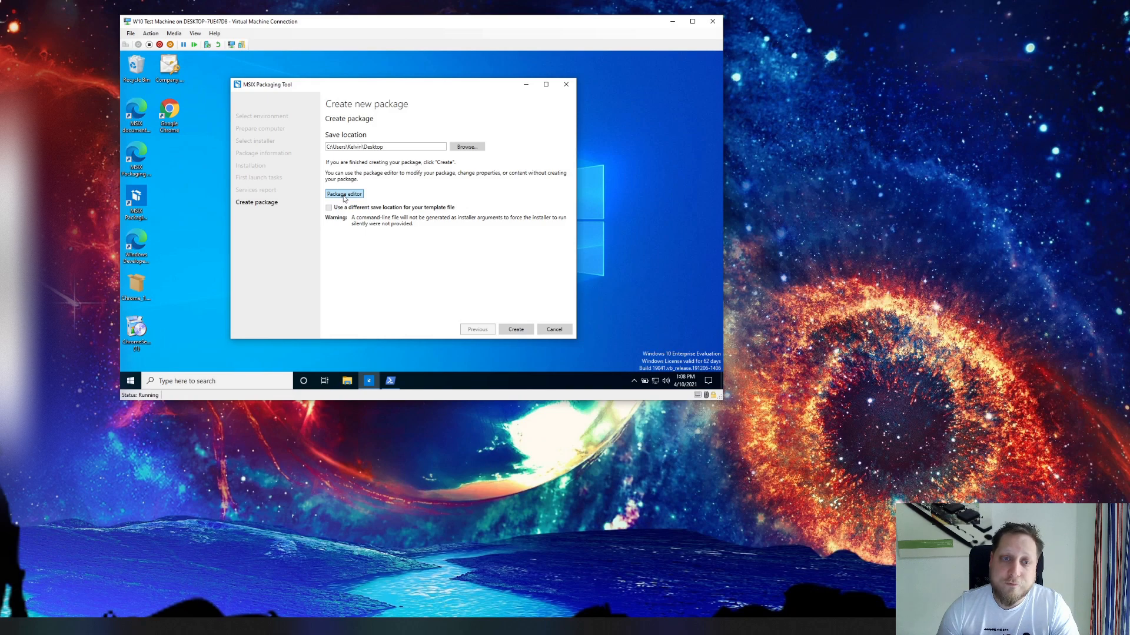
click(344, 194)
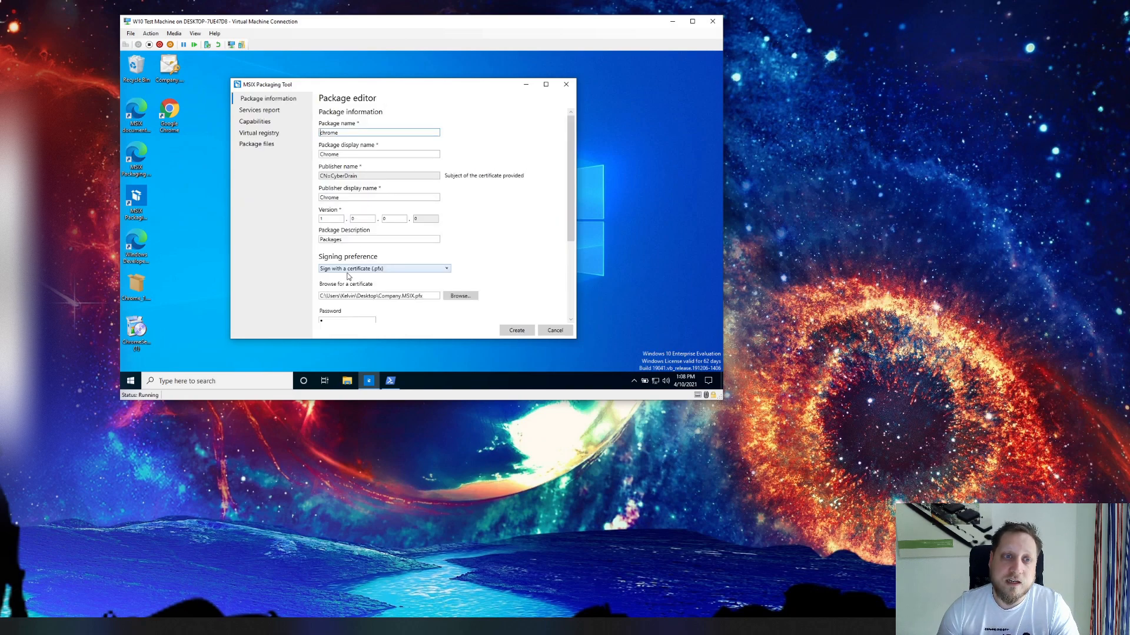
click(260, 110)
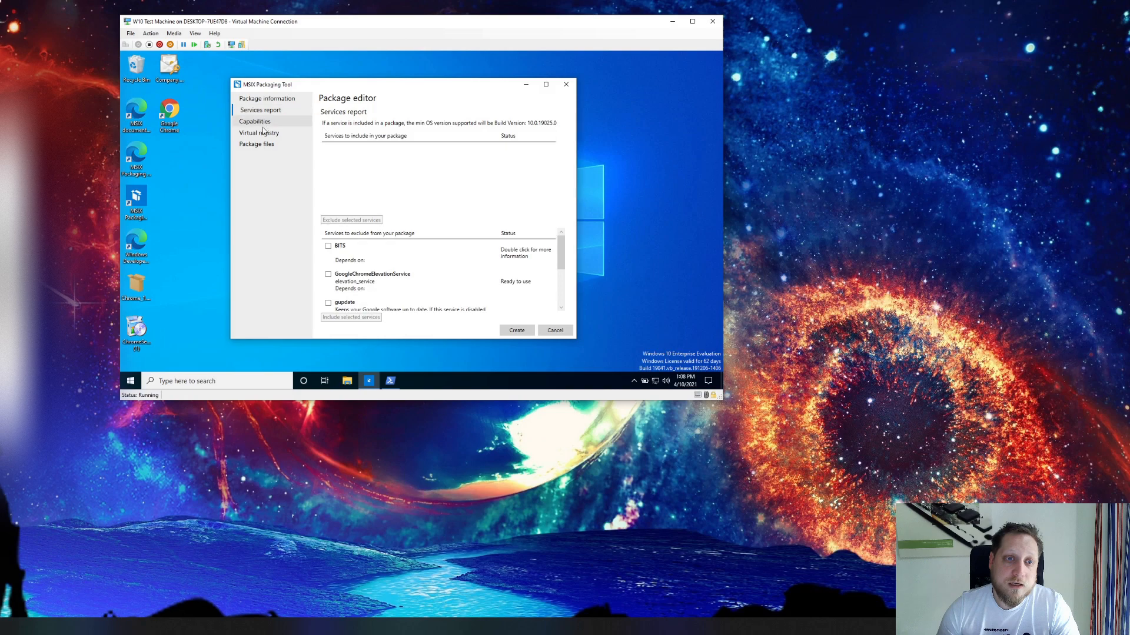
click(254, 121)
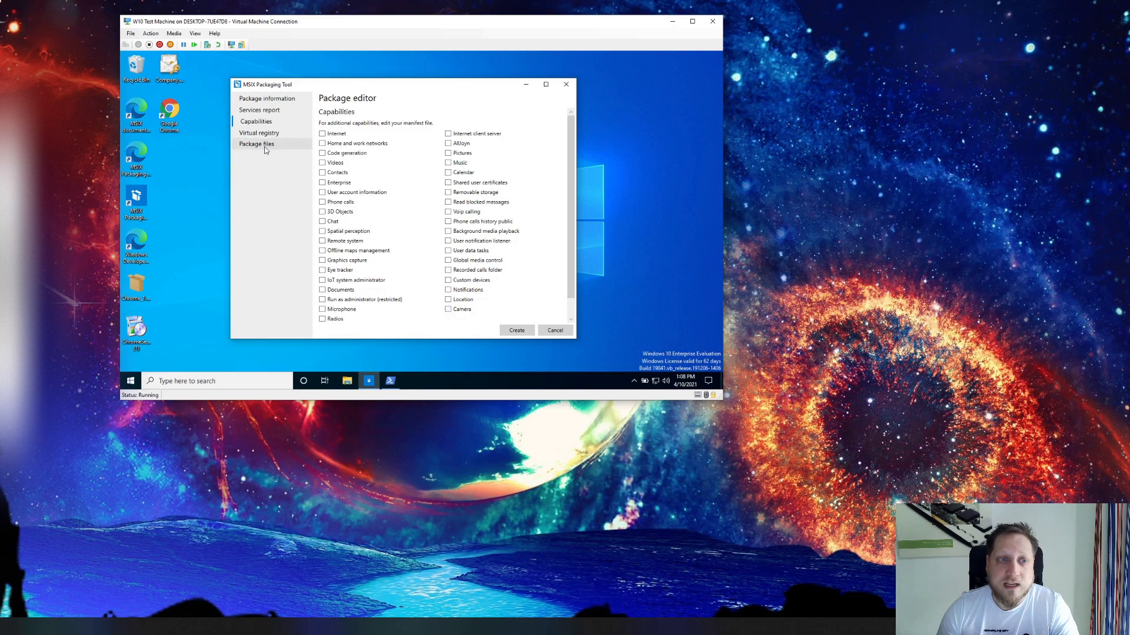
click(258, 133)
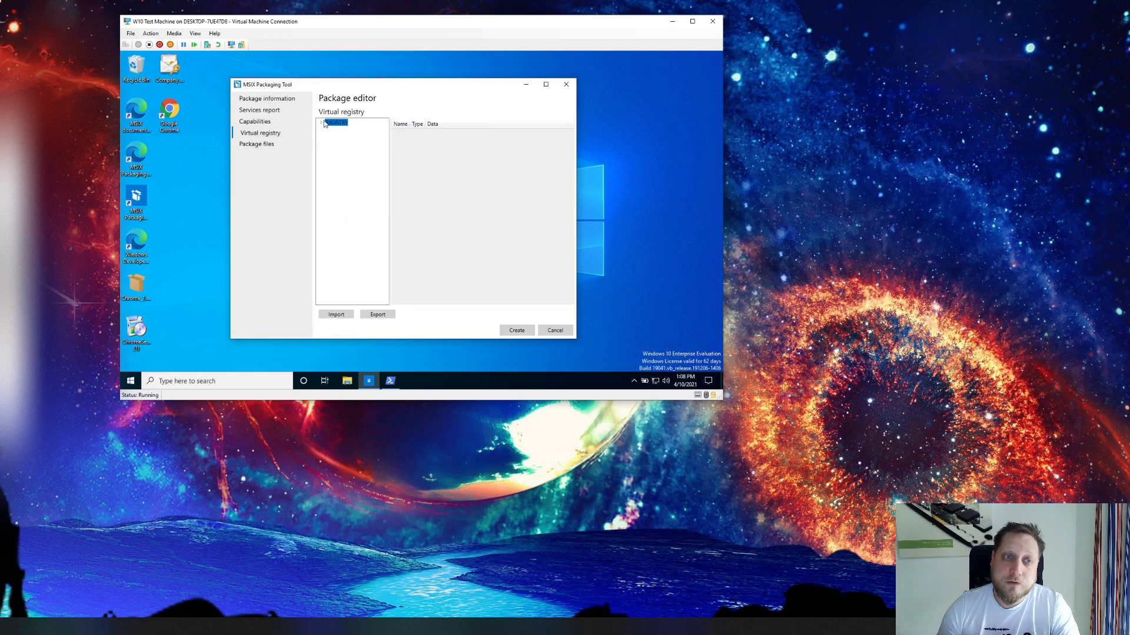
click(320, 121)
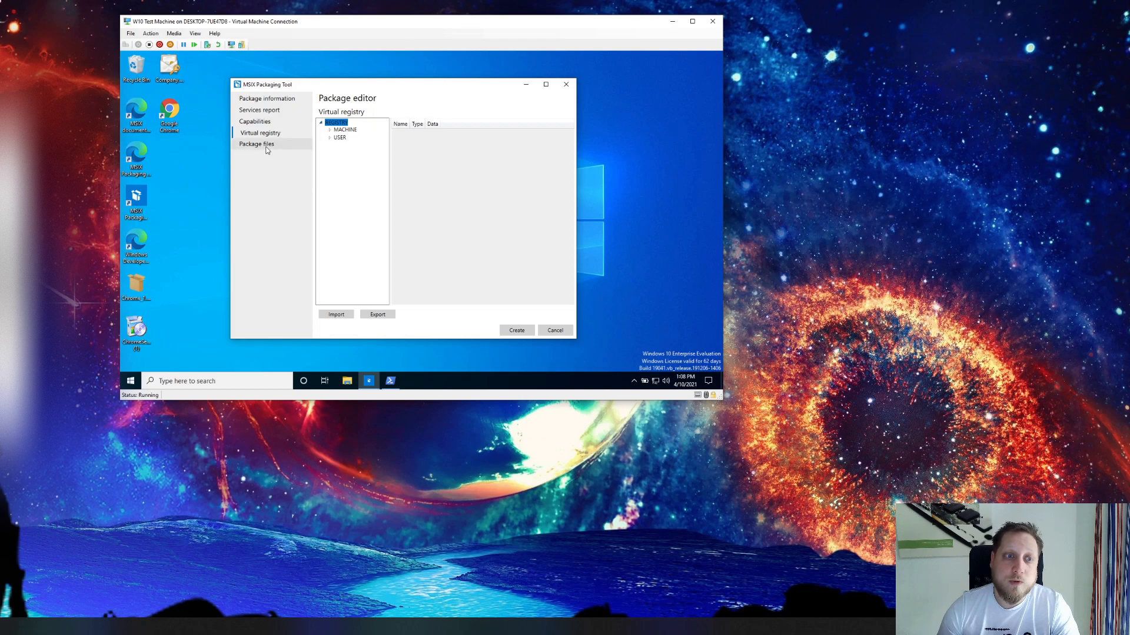
click(258, 144)
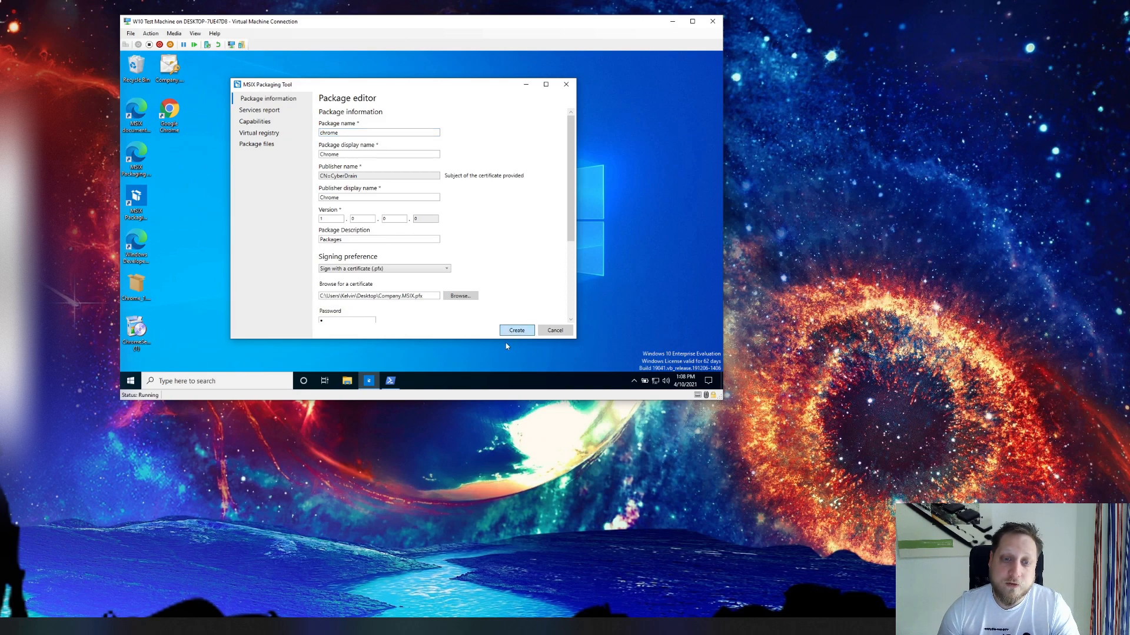
Create the Chrome .msix on the Desktop, replacing the existing package file.
click(516, 330)
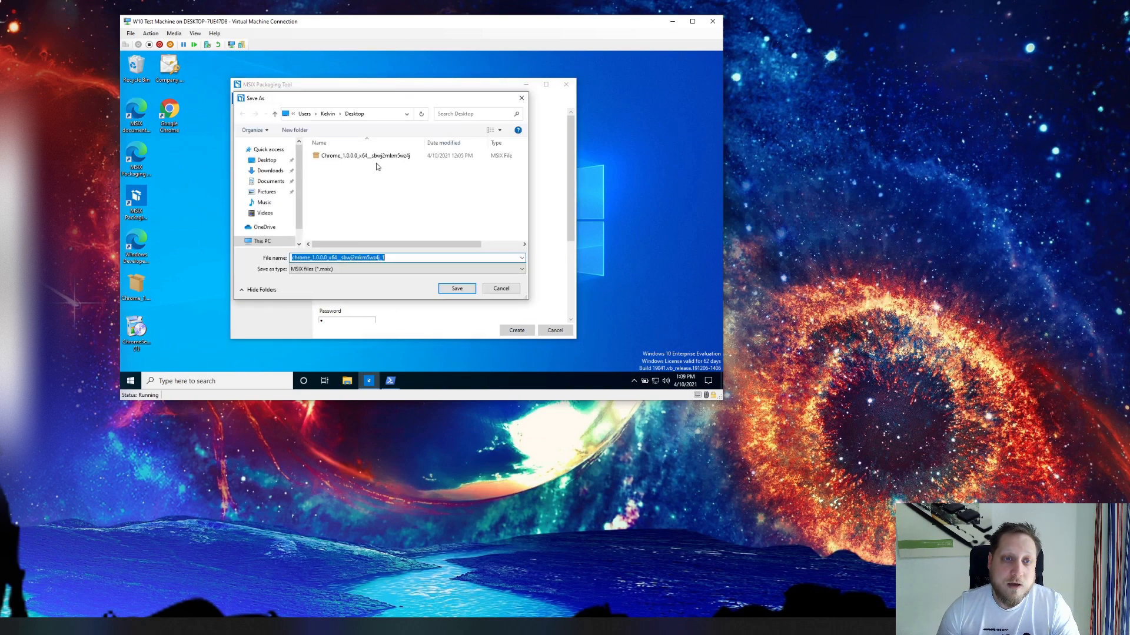
click(457, 288)
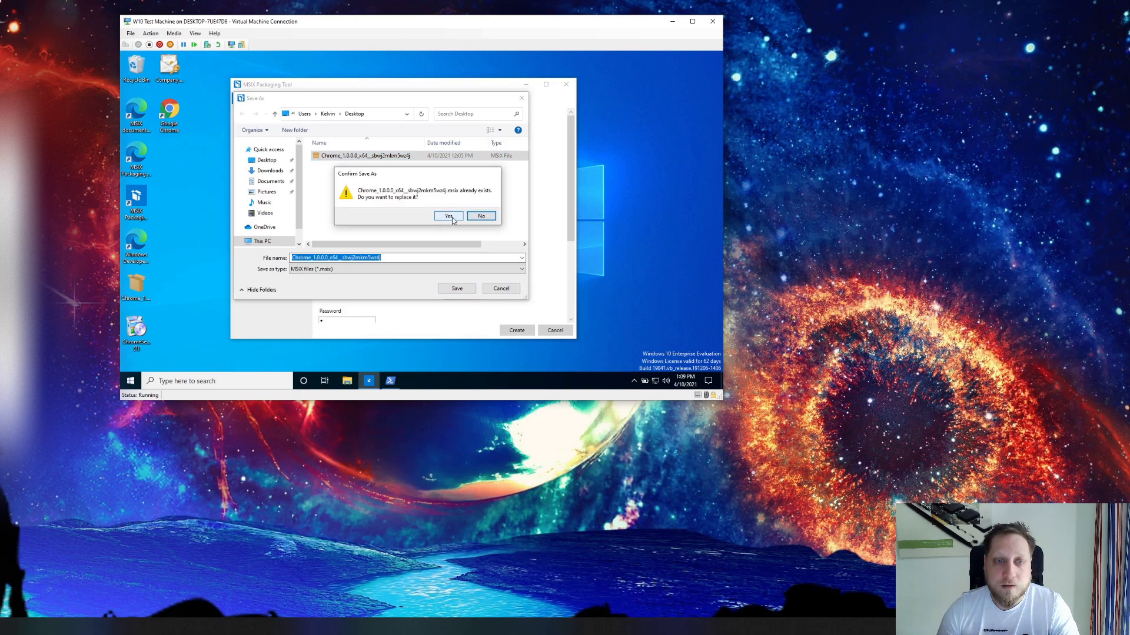
click(447, 216)
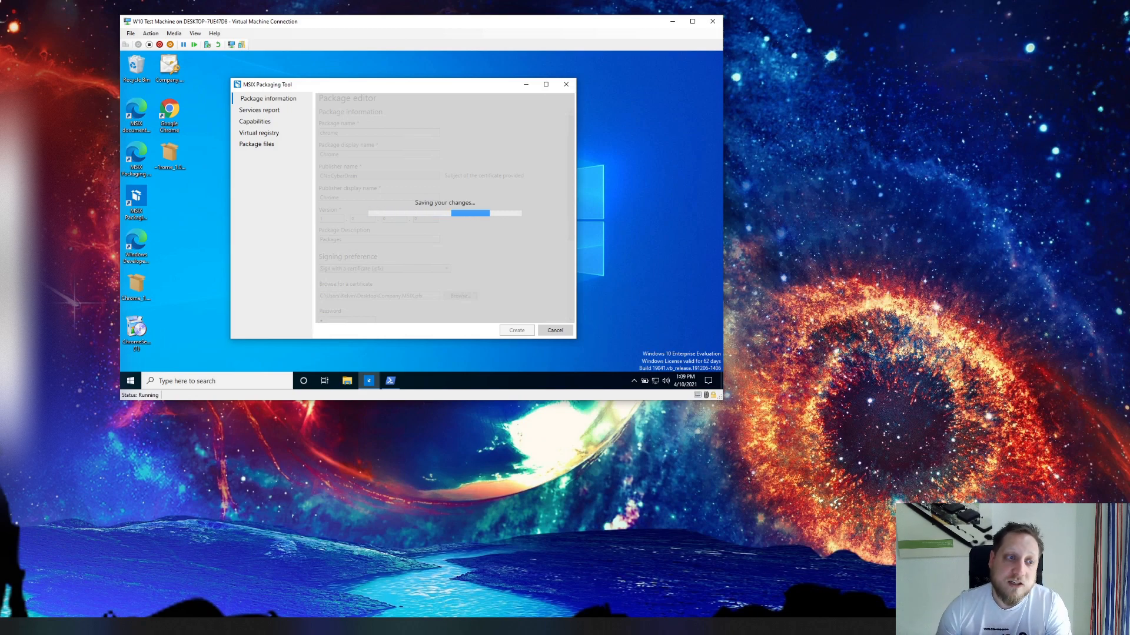
mouse_move(209, 278)
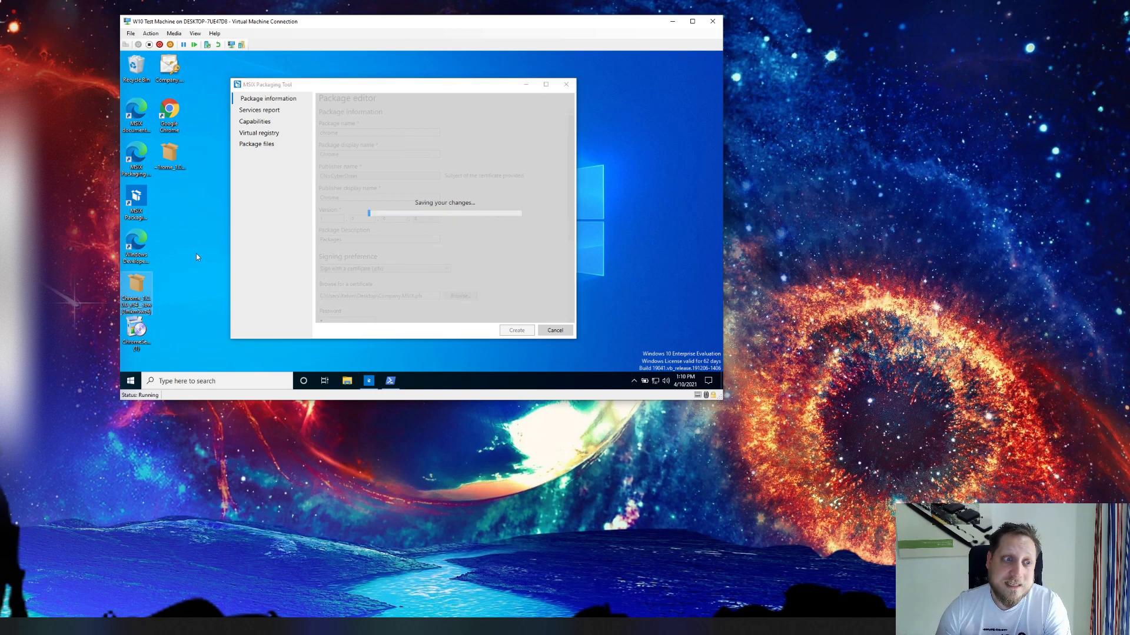
mouse_move(137, 288)
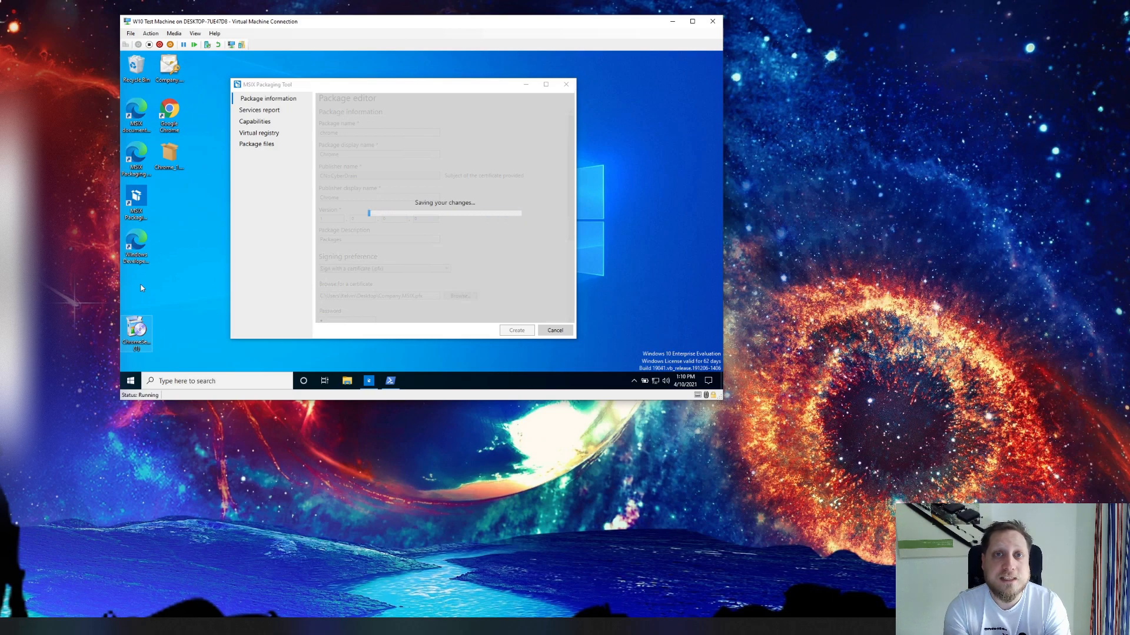
mouse_move(454, 187)
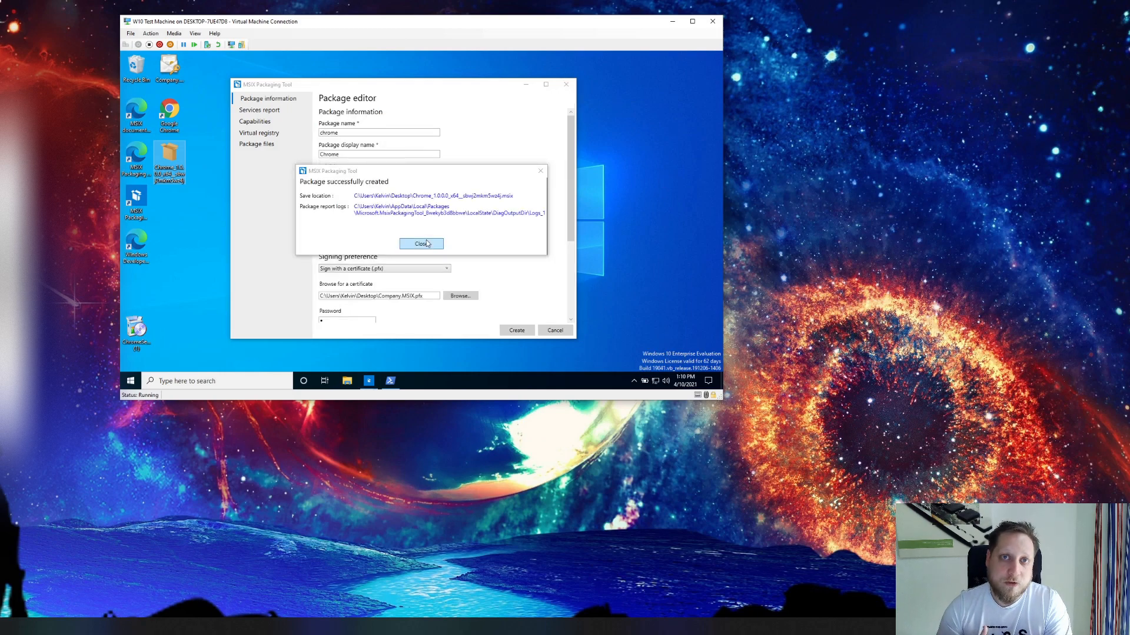
Dismiss the 'Package successfully created' notice and launch the saved Chrome .msix in App Installer.
click(421, 243)
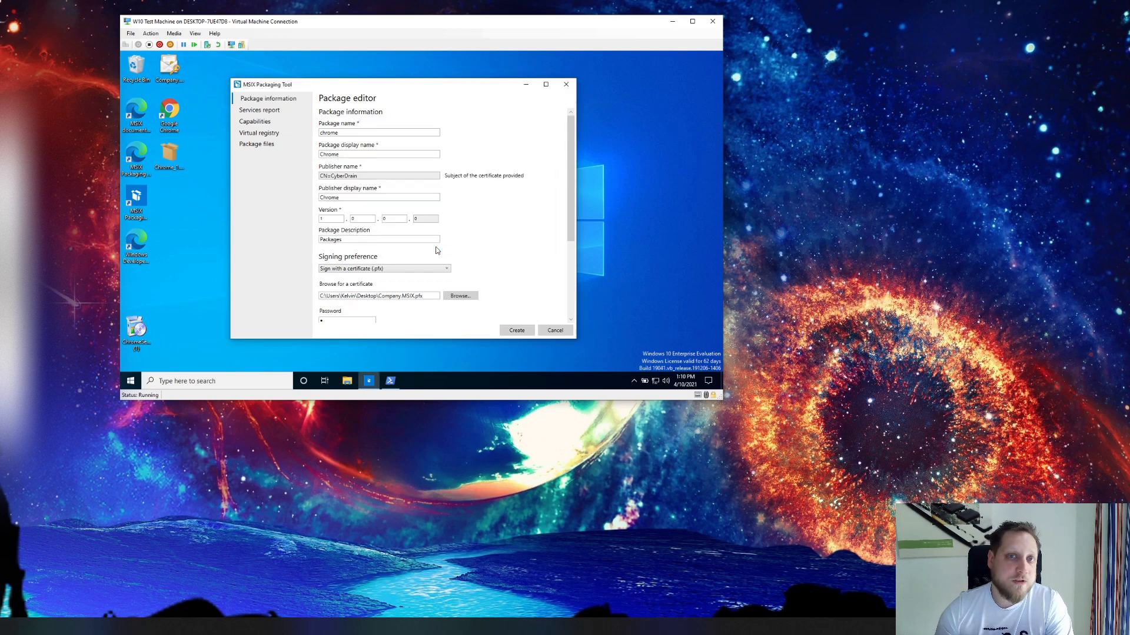
click(554, 329)
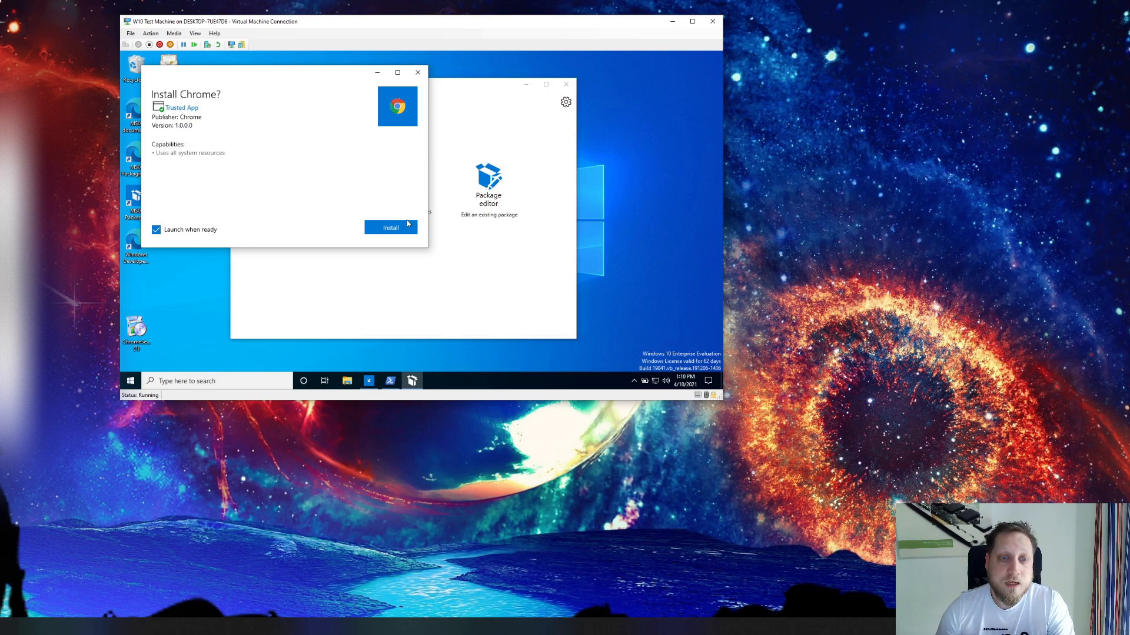
Install the packaged Chrome, search for cyberdrain, and choose Aanpassen on the cookie consent page.
click(389, 227)
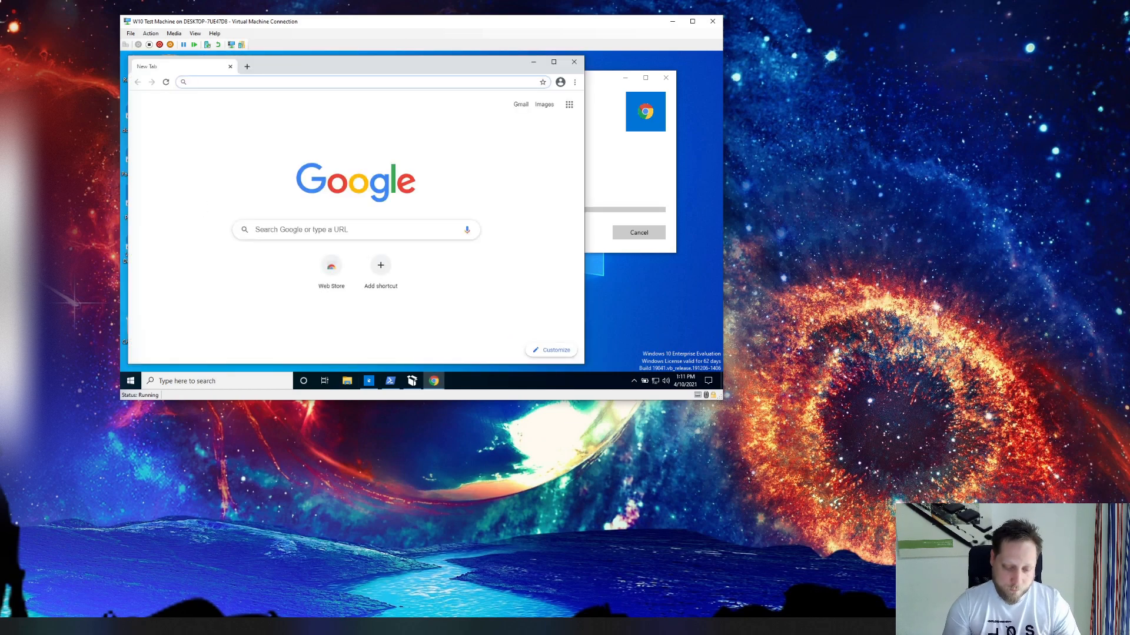
click(360, 81)
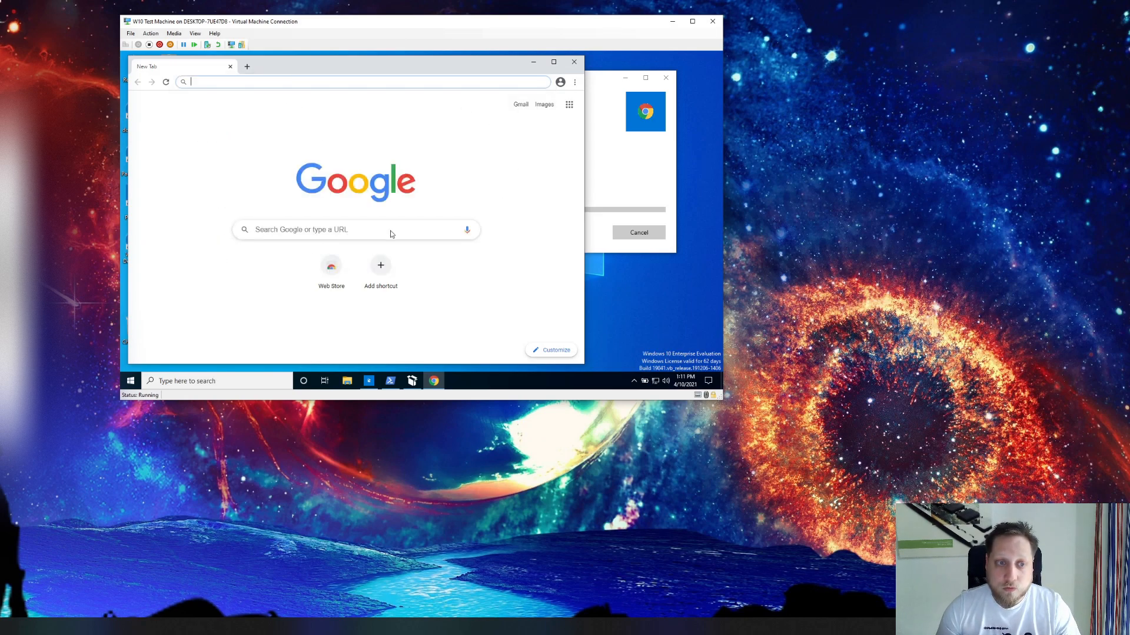
text(cyberdrain)
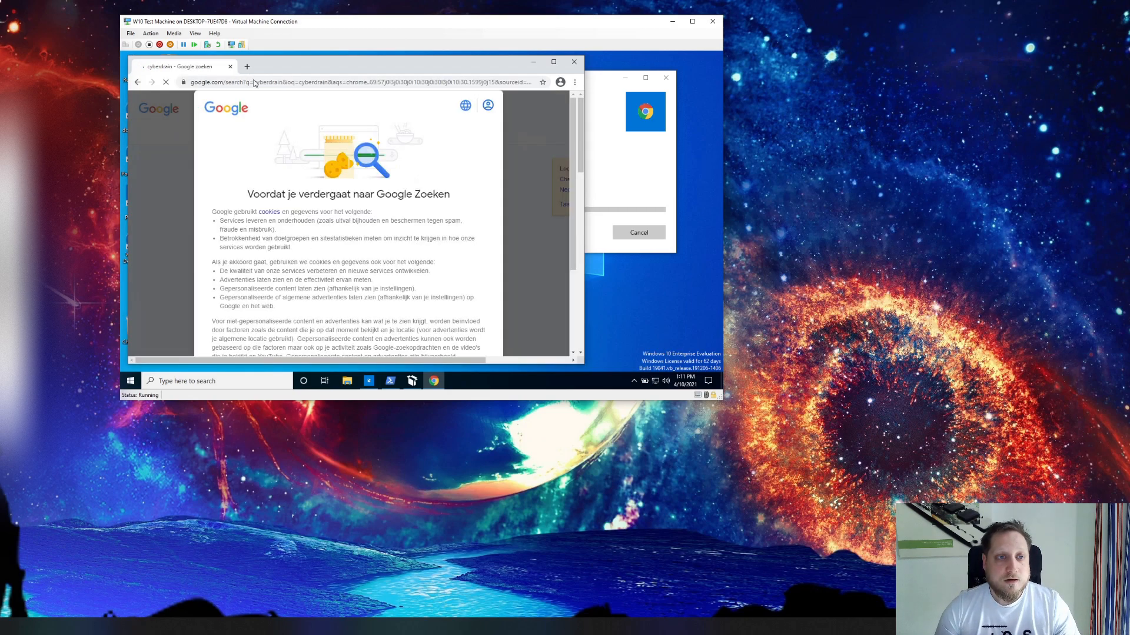
scroll(down, 3)
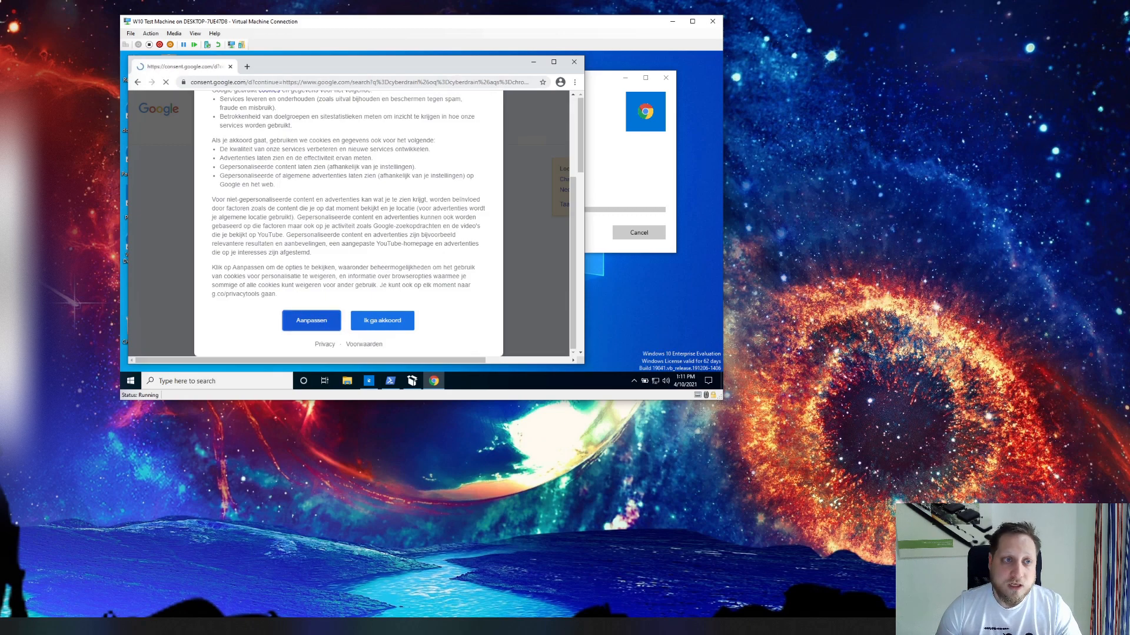
click(311, 320)
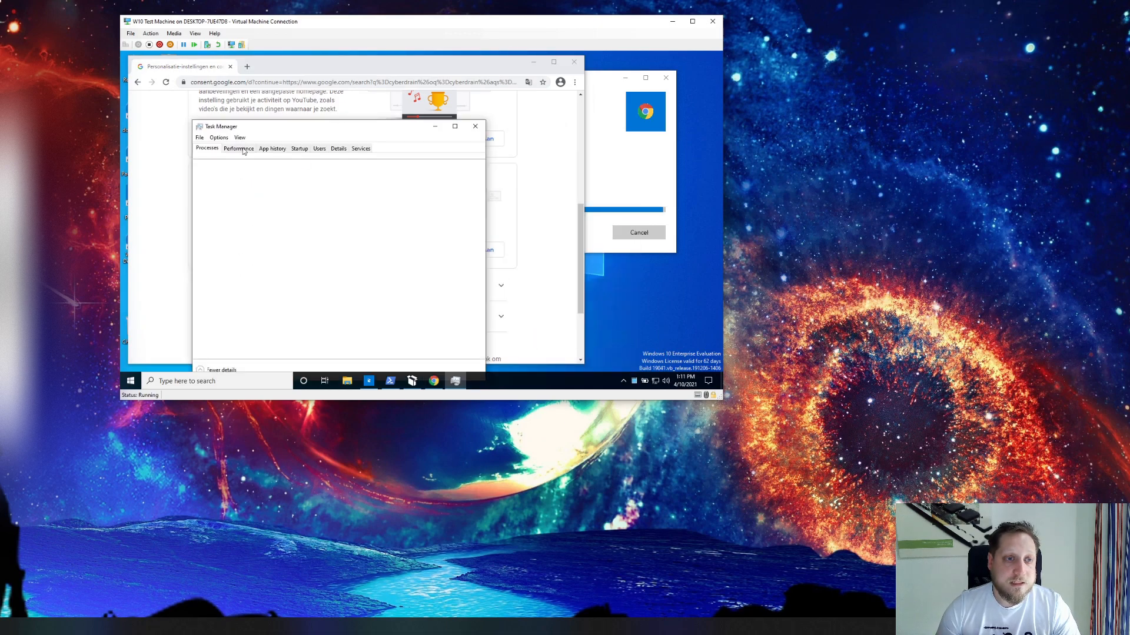
Add the Command line column to Task Manager's Details list and review the Chrome process paths.
click(338, 148)
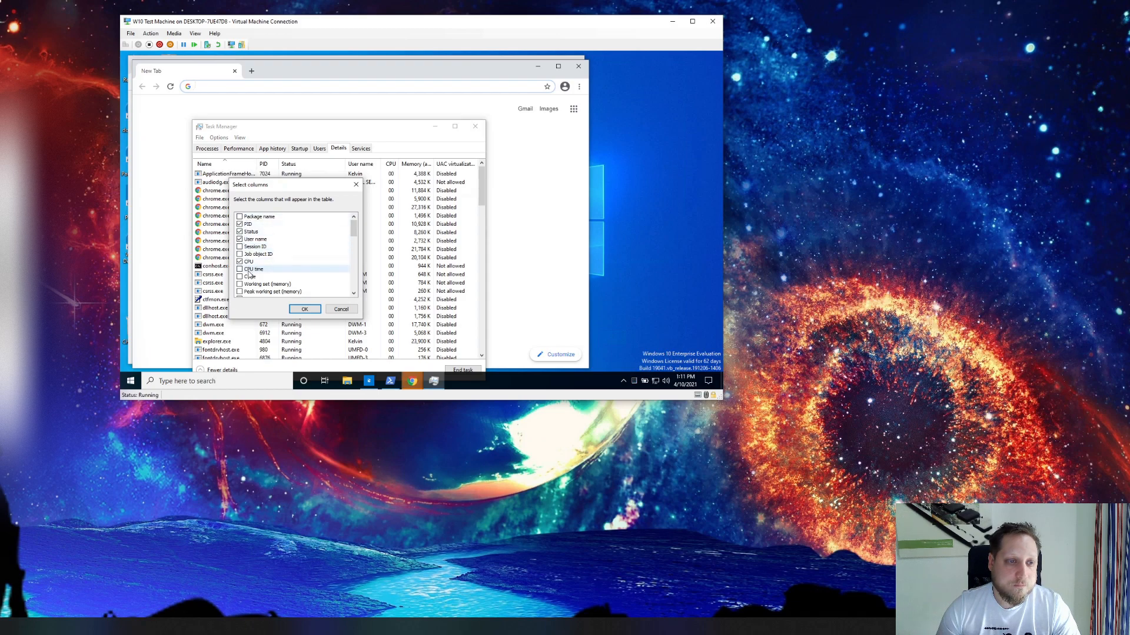
scroll(down, 3)
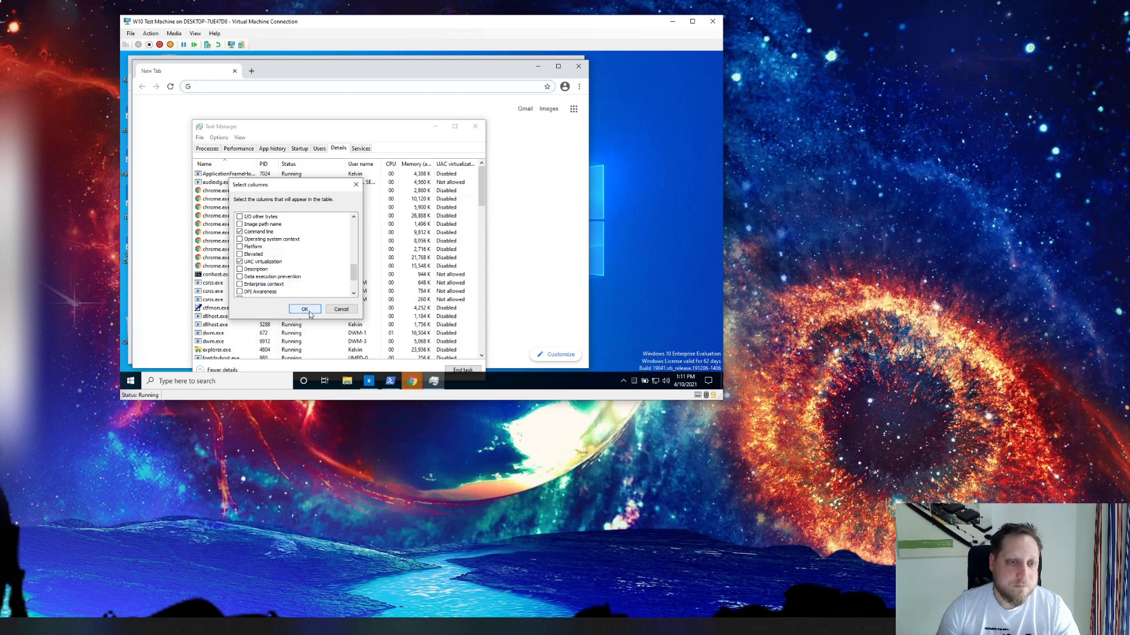
click(303, 310)
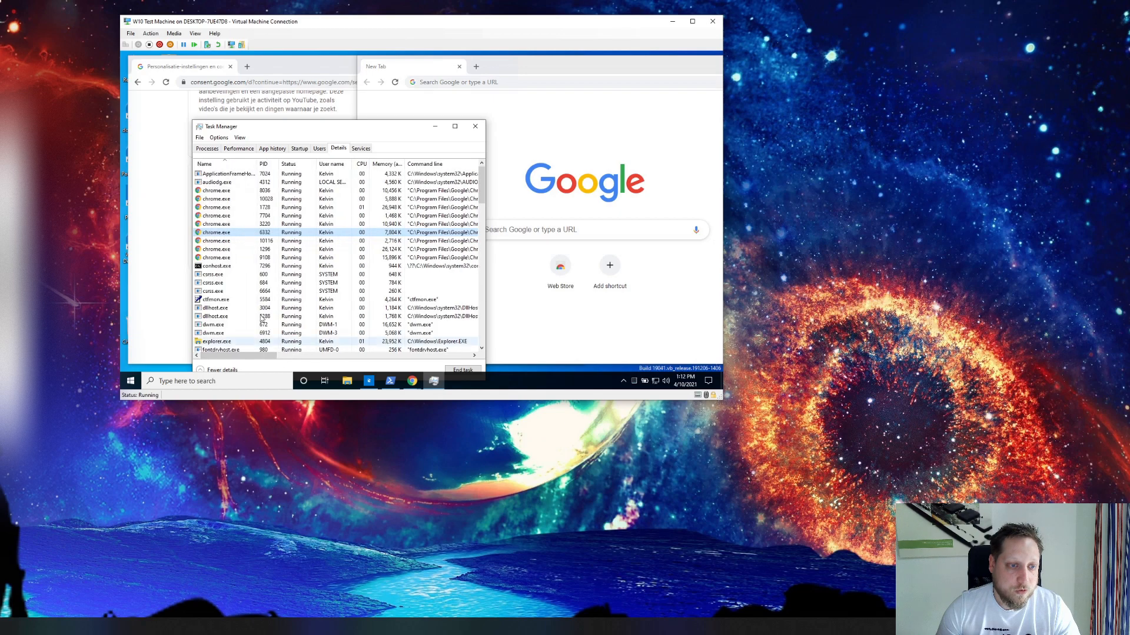
scroll(down, 3)
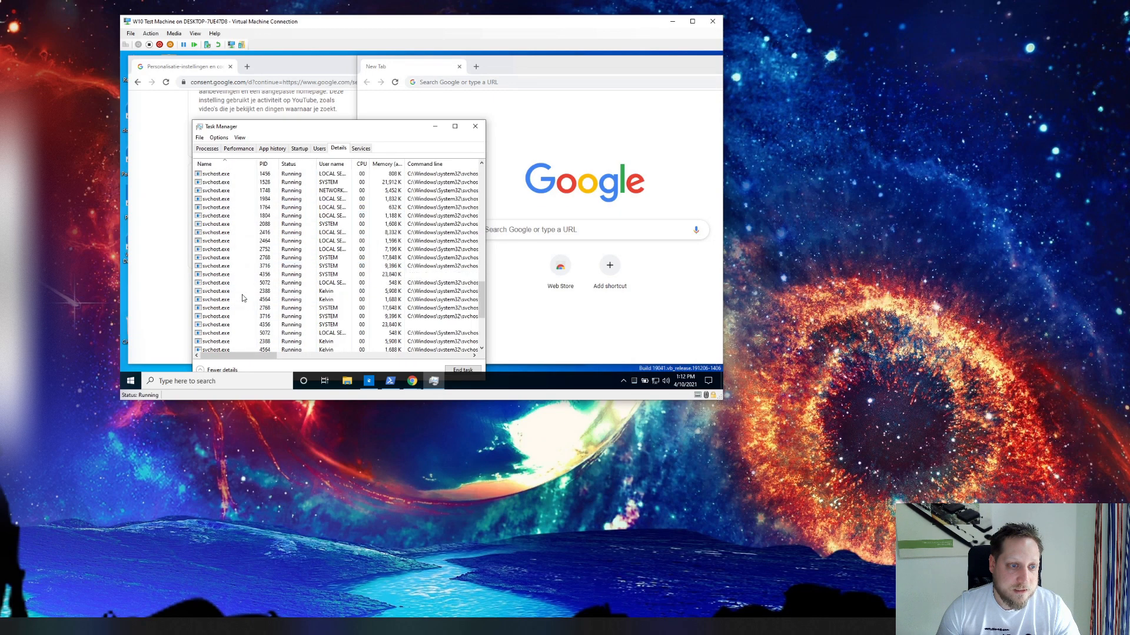
Expand Google Chrome in the Processes view, then close the Chrome settings window.
click(207, 148)
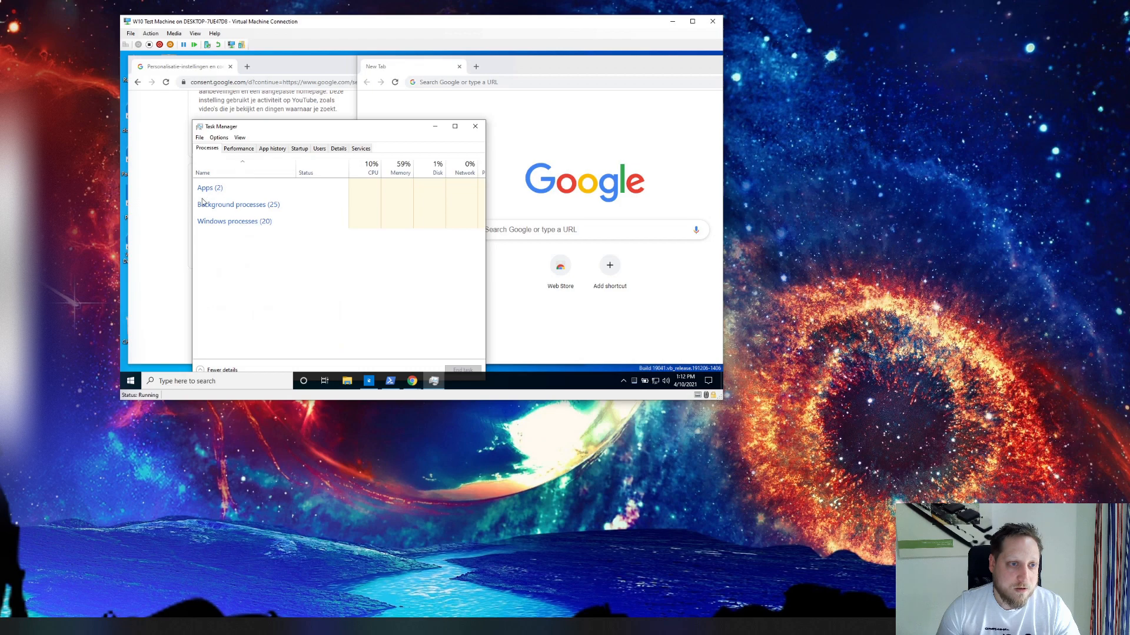
click(205, 187)
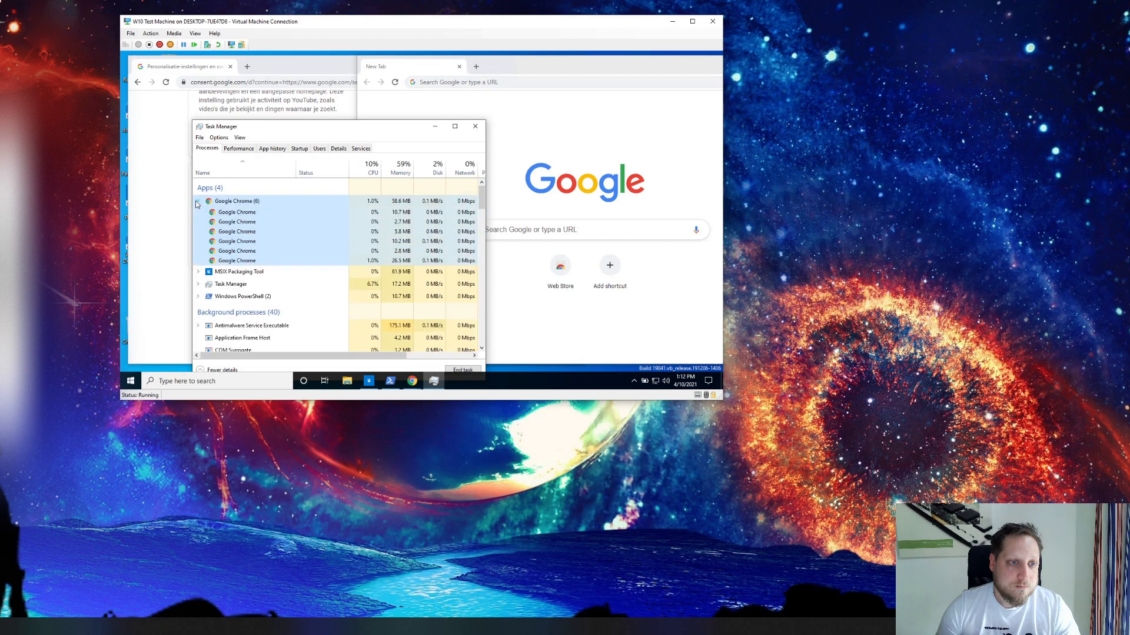
click(475, 126)
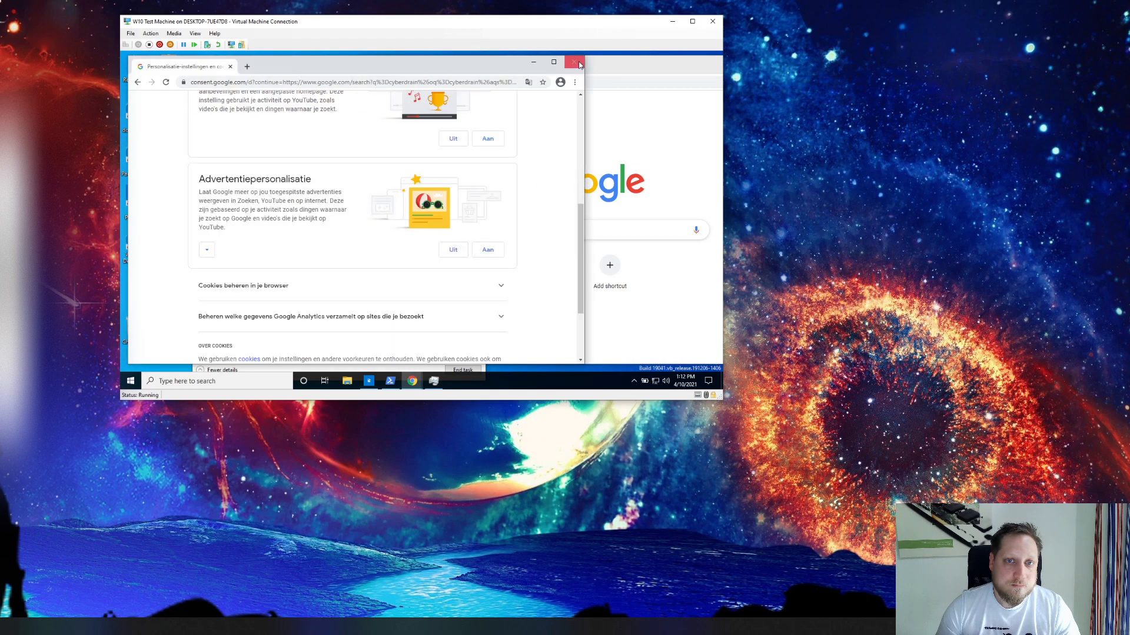
click(574, 62)
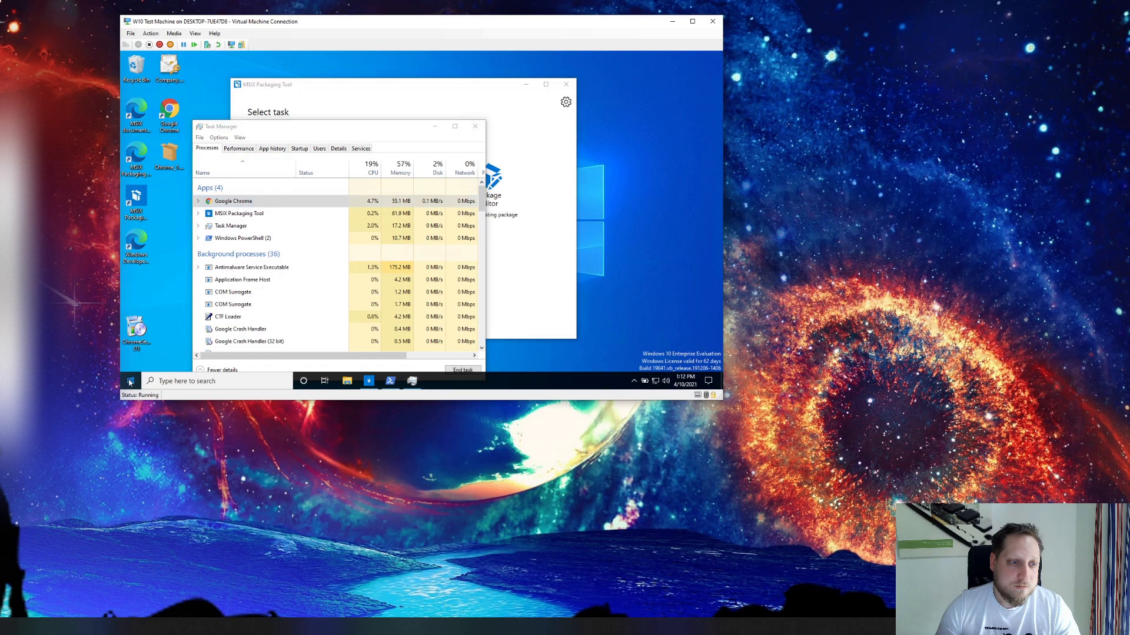
Show the packaged Google Chrome's App settings page in Windows Settings and review its details and options.
click(131, 381)
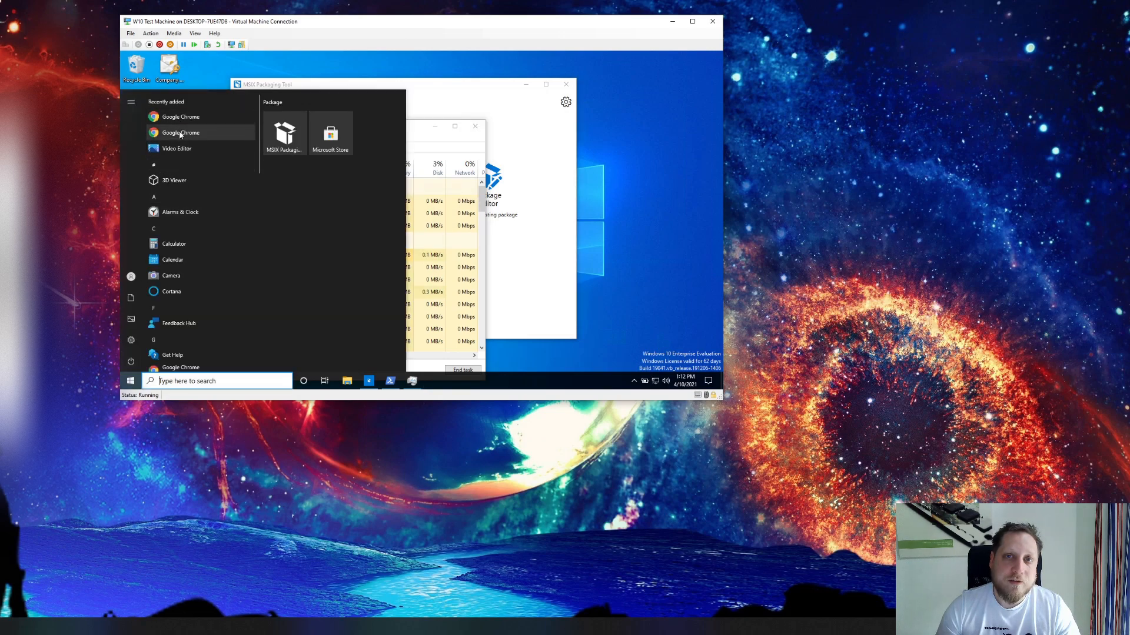
right_click(181, 133)
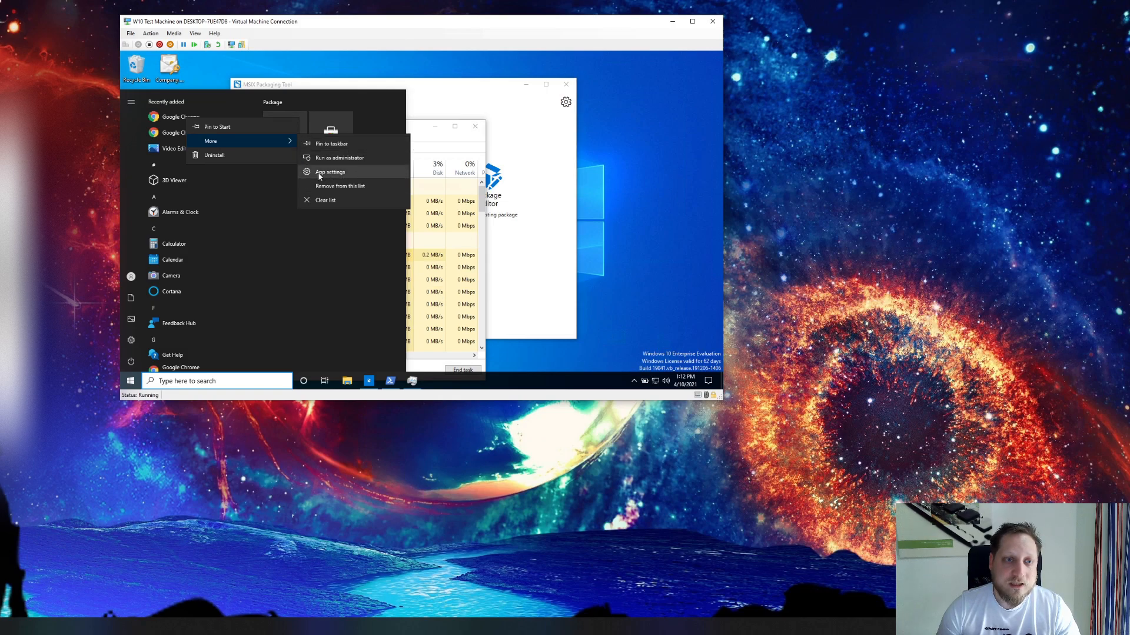
click(329, 172)
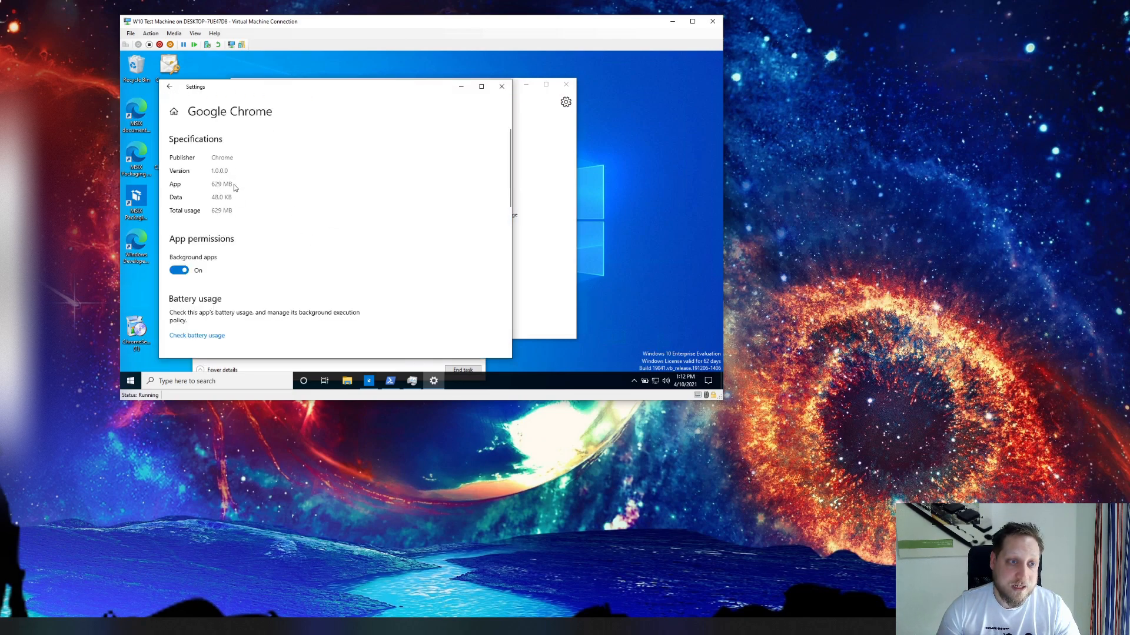
scroll(down, 3)
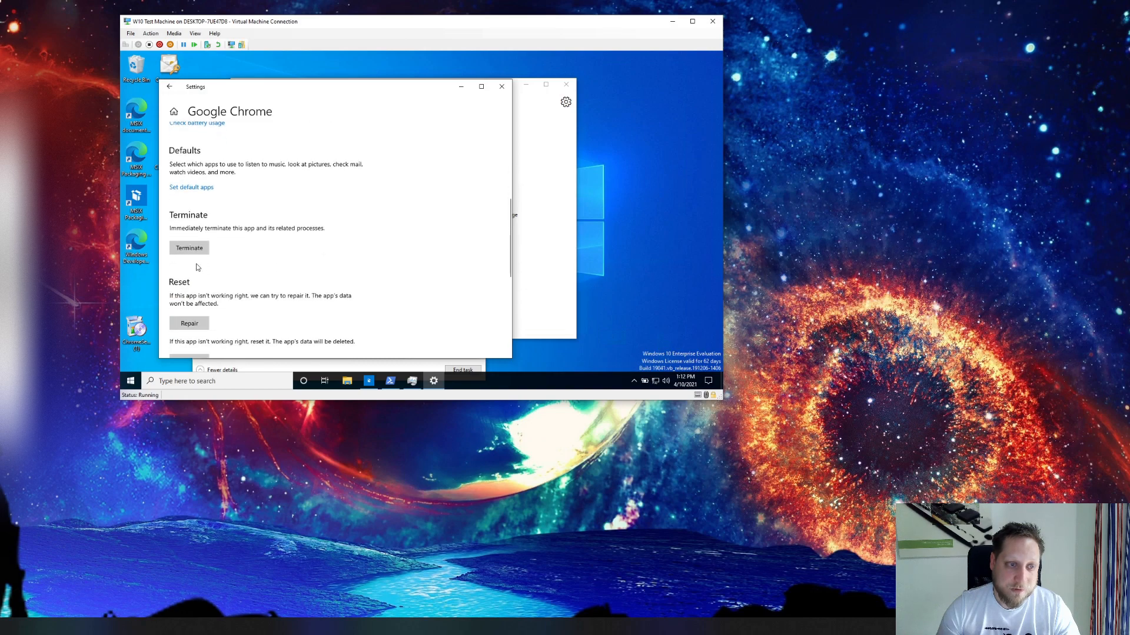
scroll(down, 3)
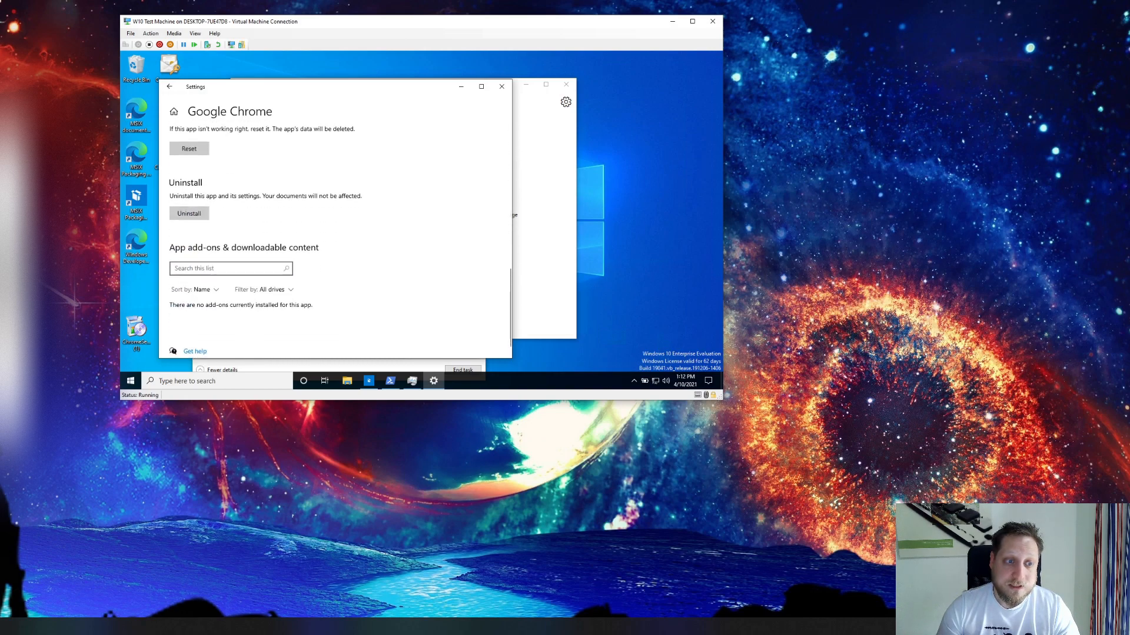
Bring up the Start menu options for the other Google Chrome entry.
click(130, 380)
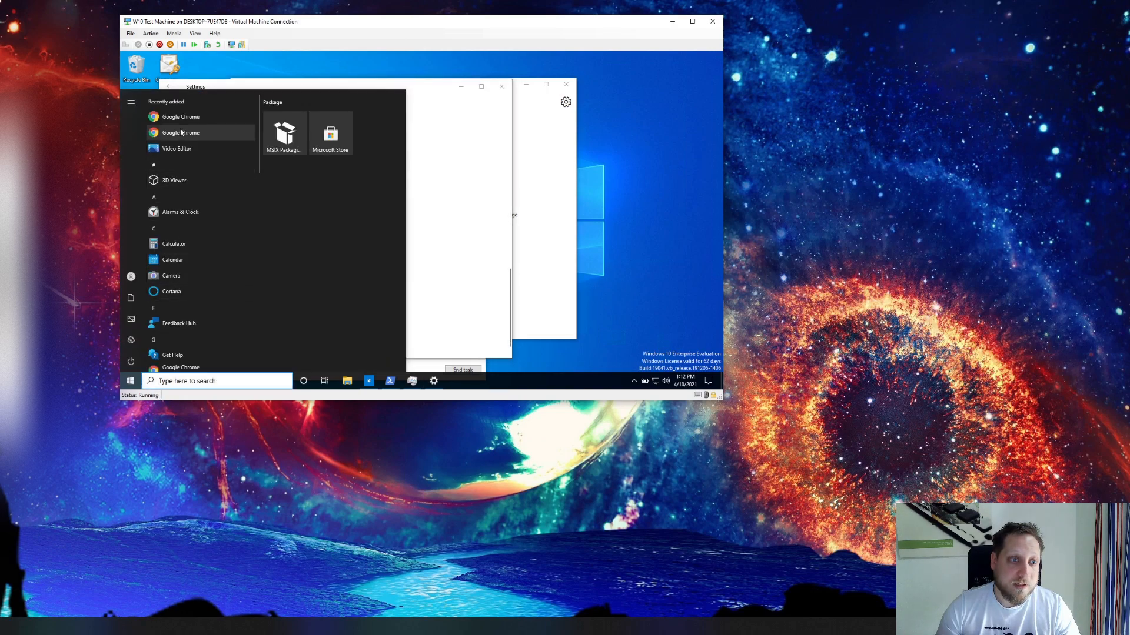
right_click(181, 133)
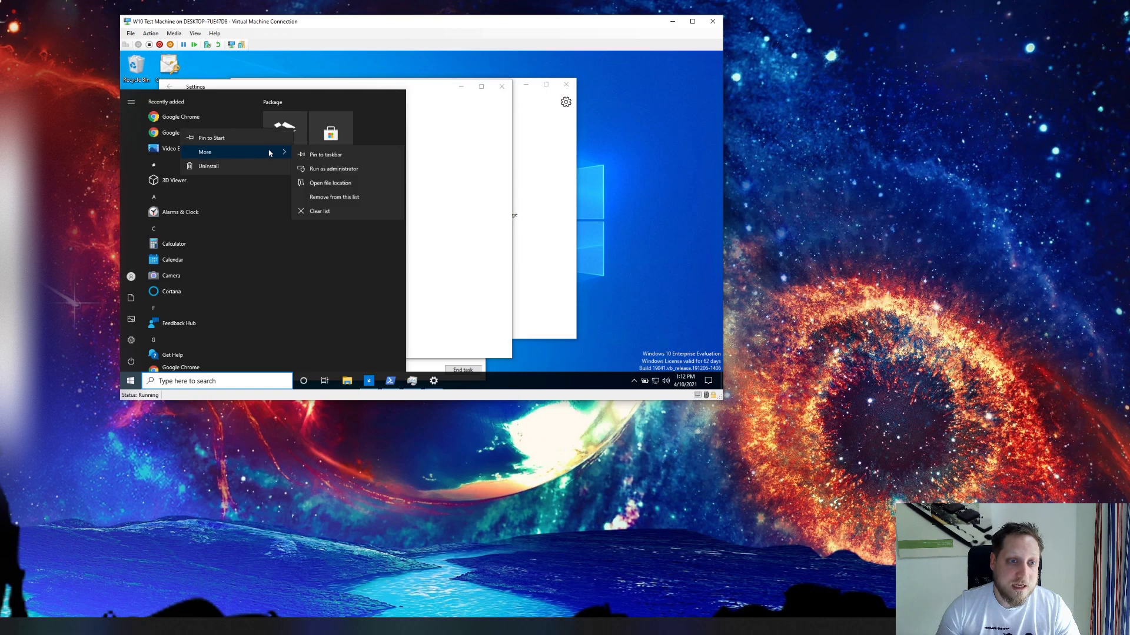